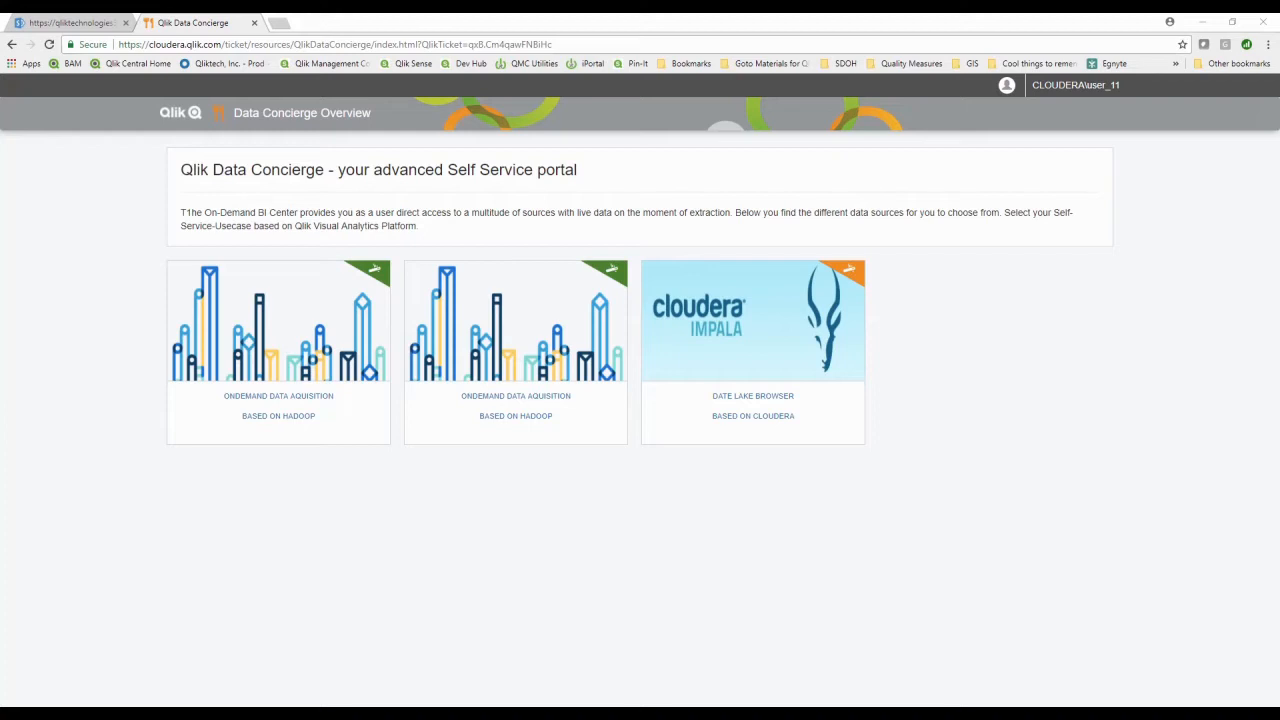
{"action": "mouse_move", "coordinate": [868, 412]}
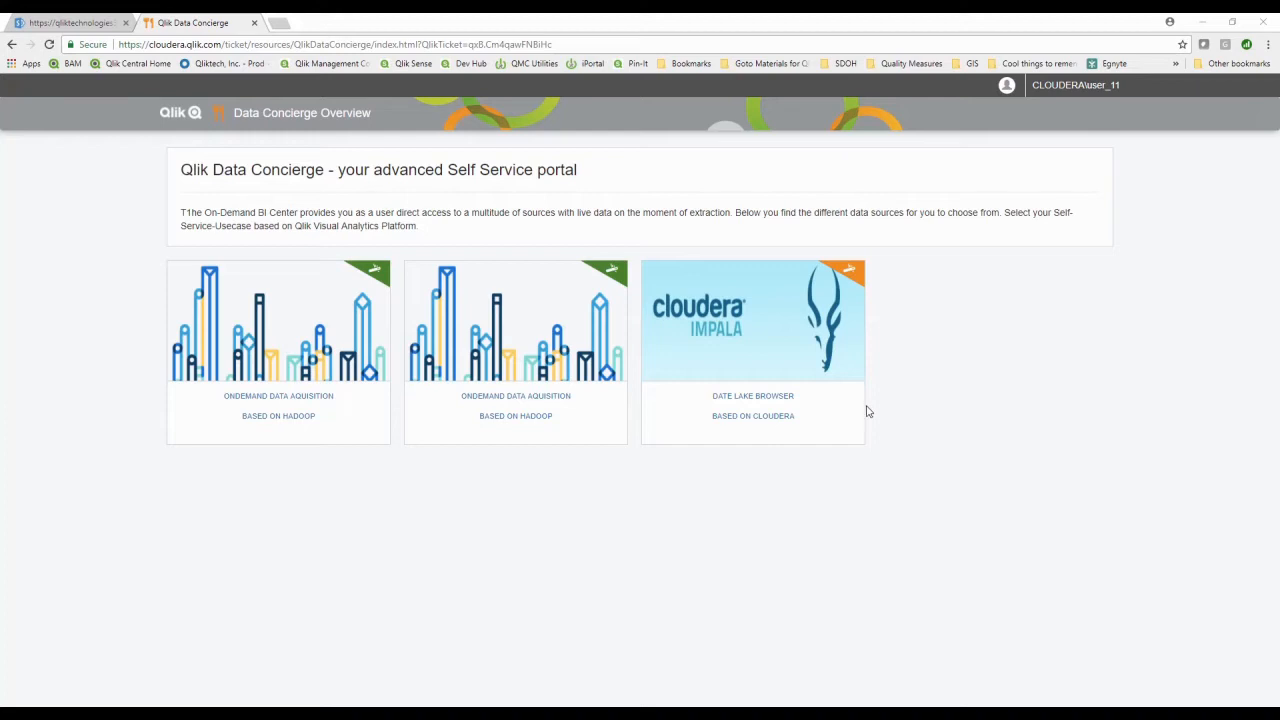
{"action": "mouse_move", "coordinate": [752, 404]}
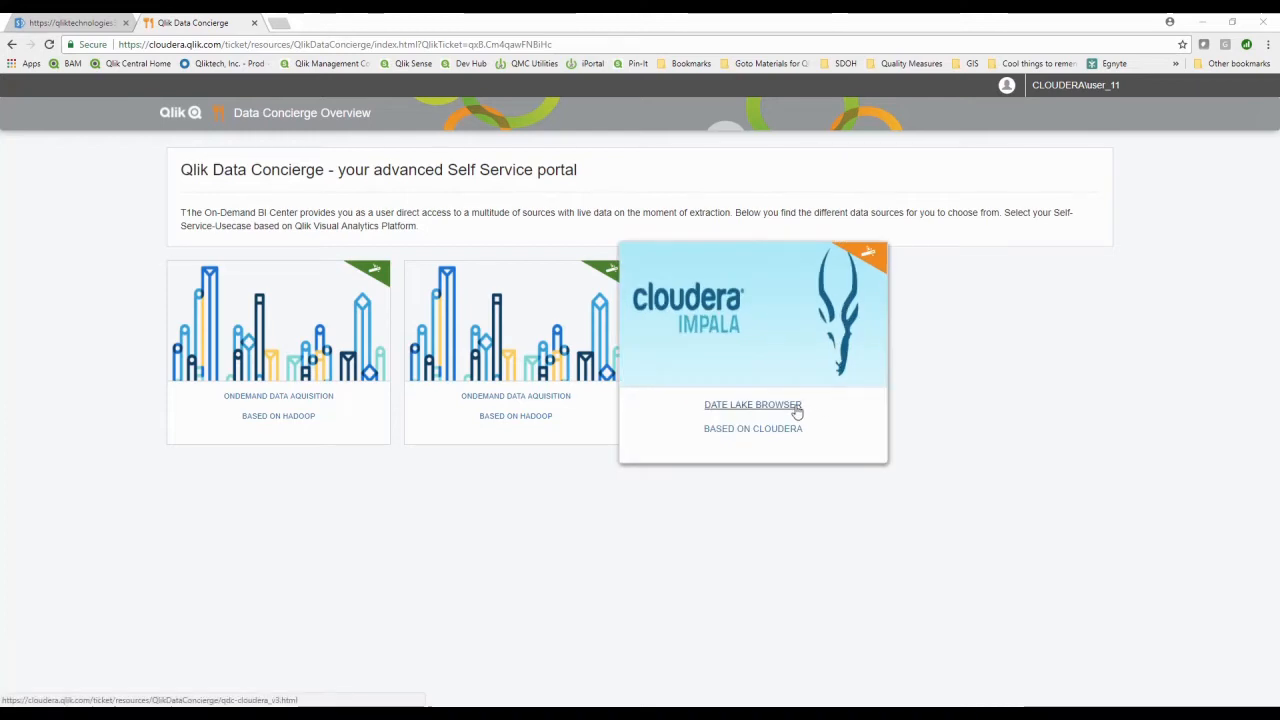
Launch the Data Lake Browser from the Cloudera Impala tile
{"action": "left_click", "coordinate": [752, 404]}
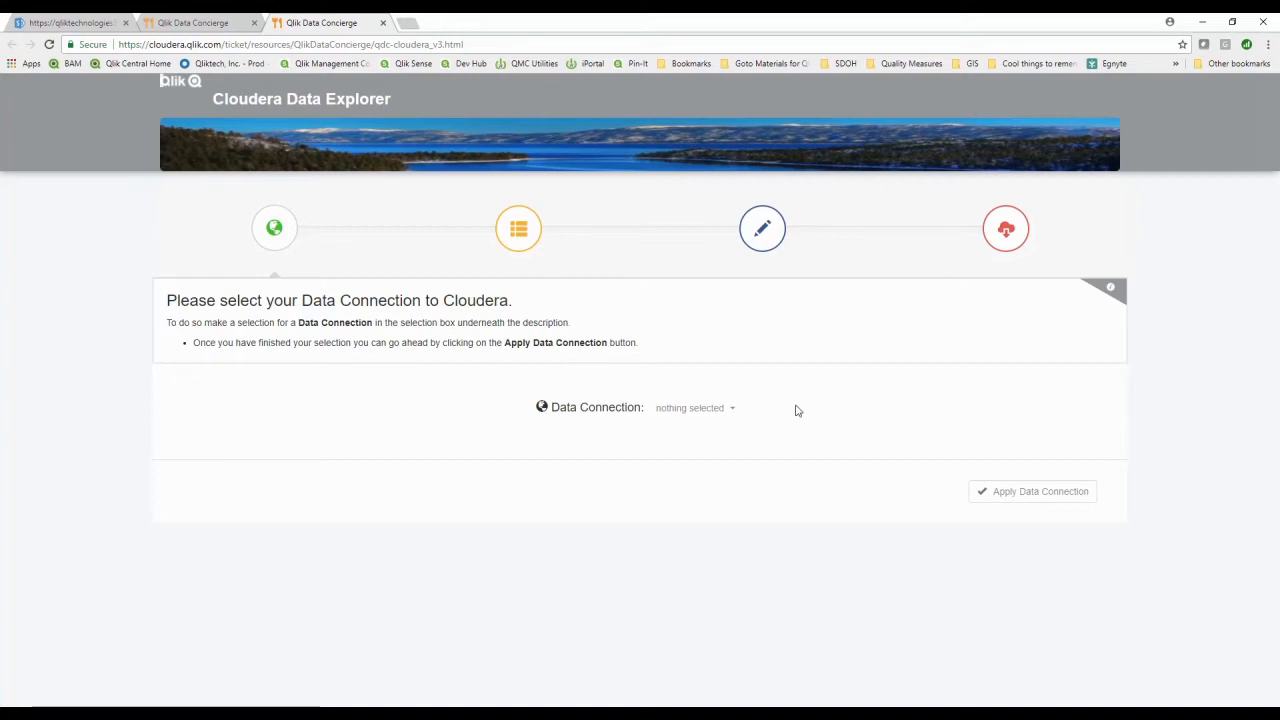
Apply the 'Cloudera Impala Cluster (cloudera_qlikservice)' data connection and continue
{"action": "left_click", "coordinate": [690, 408]}
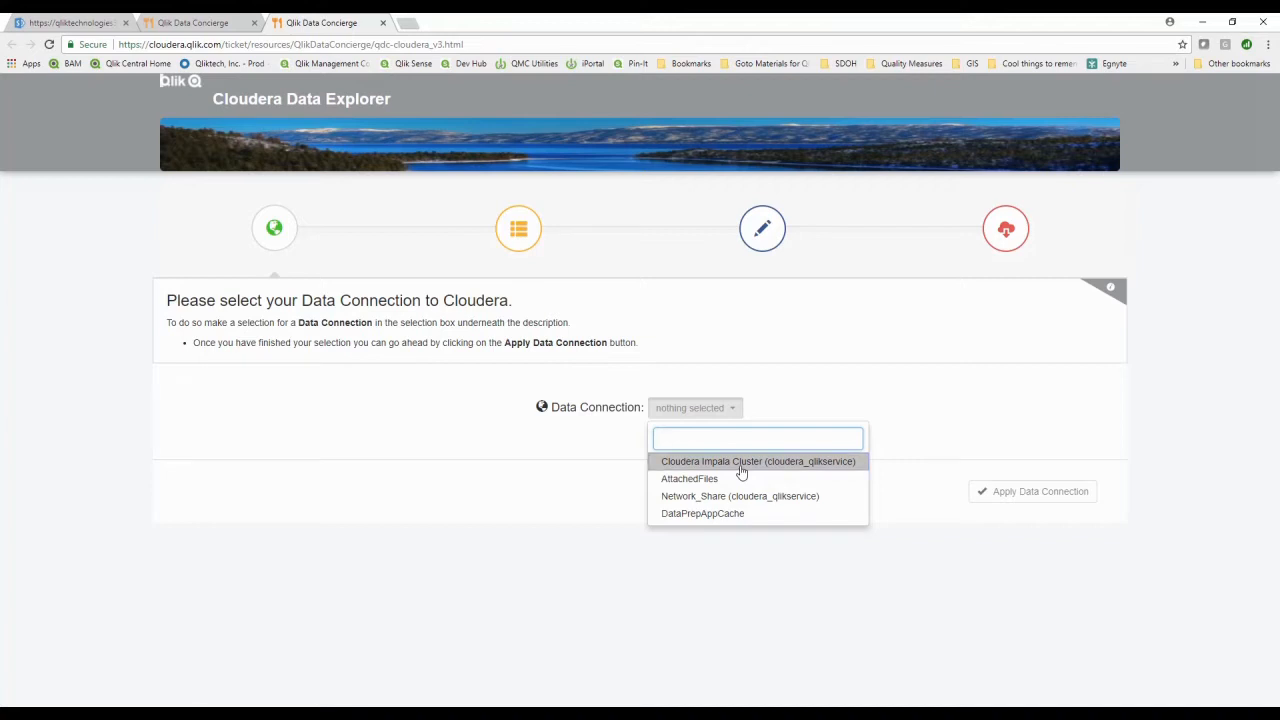
{"action": "left_click", "coordinate": [756, 460]}
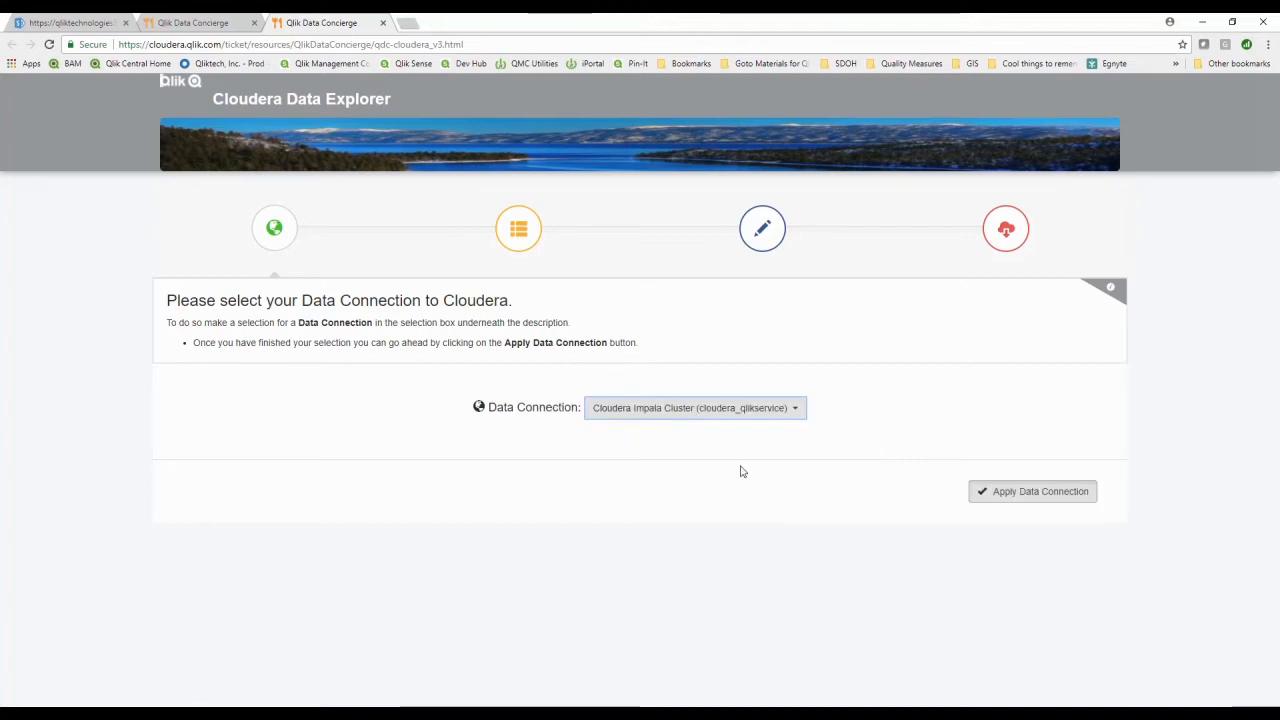
{"action": "mouse_move", "coordinate": [1048, 488]}
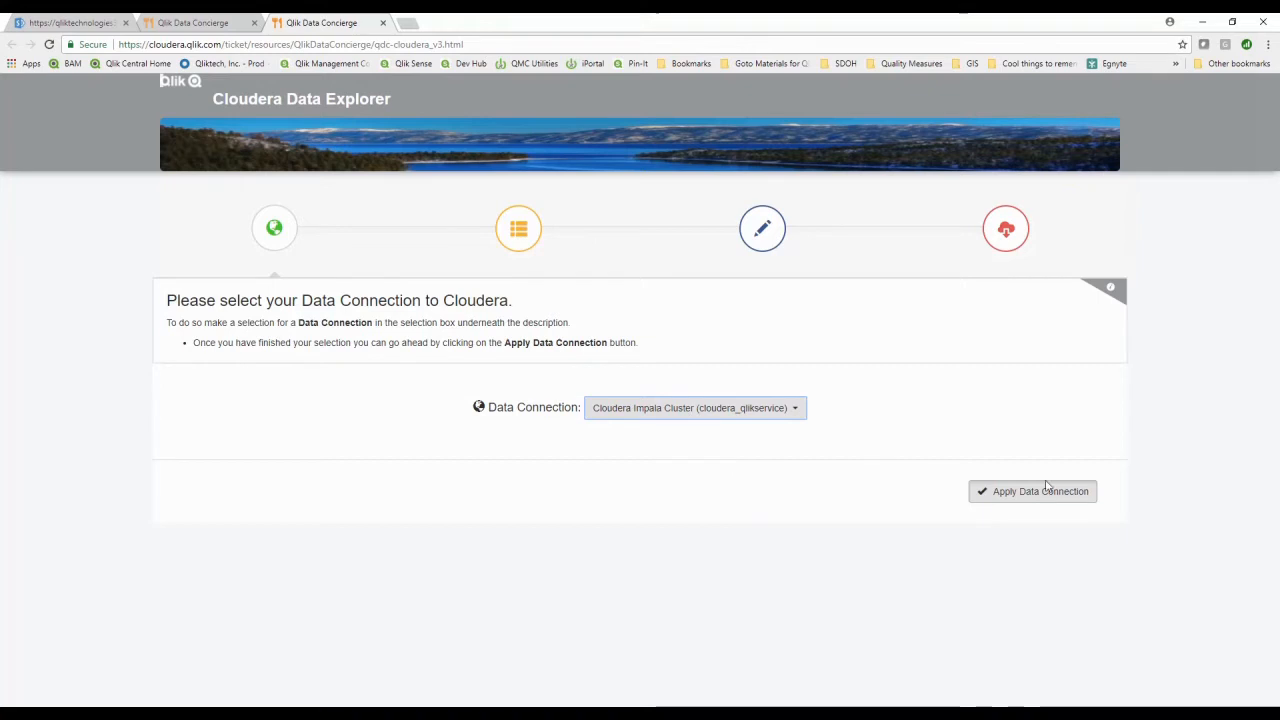
{"action": "left_click", "coordinate": [1032, 492]}
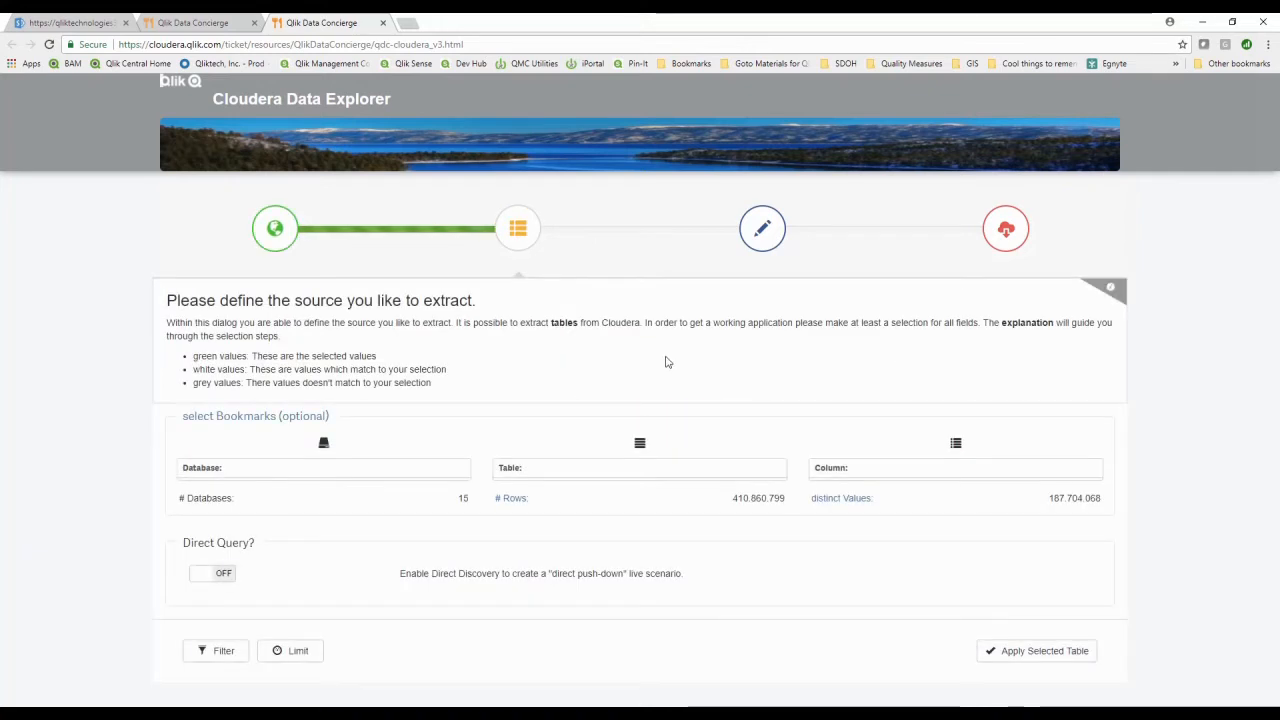
{"action": "mouse_move", "coordinate": [600, 368]}
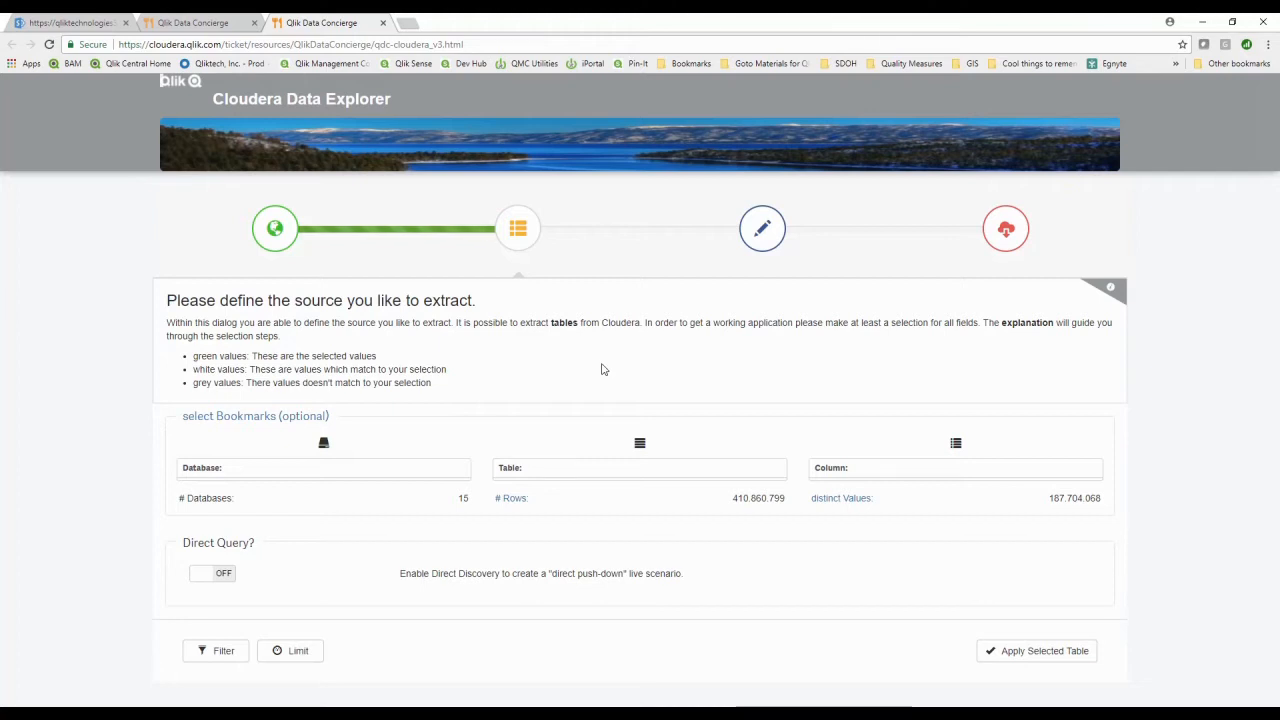
{"action": "mouse_move", "coordinate": [464, 516]}
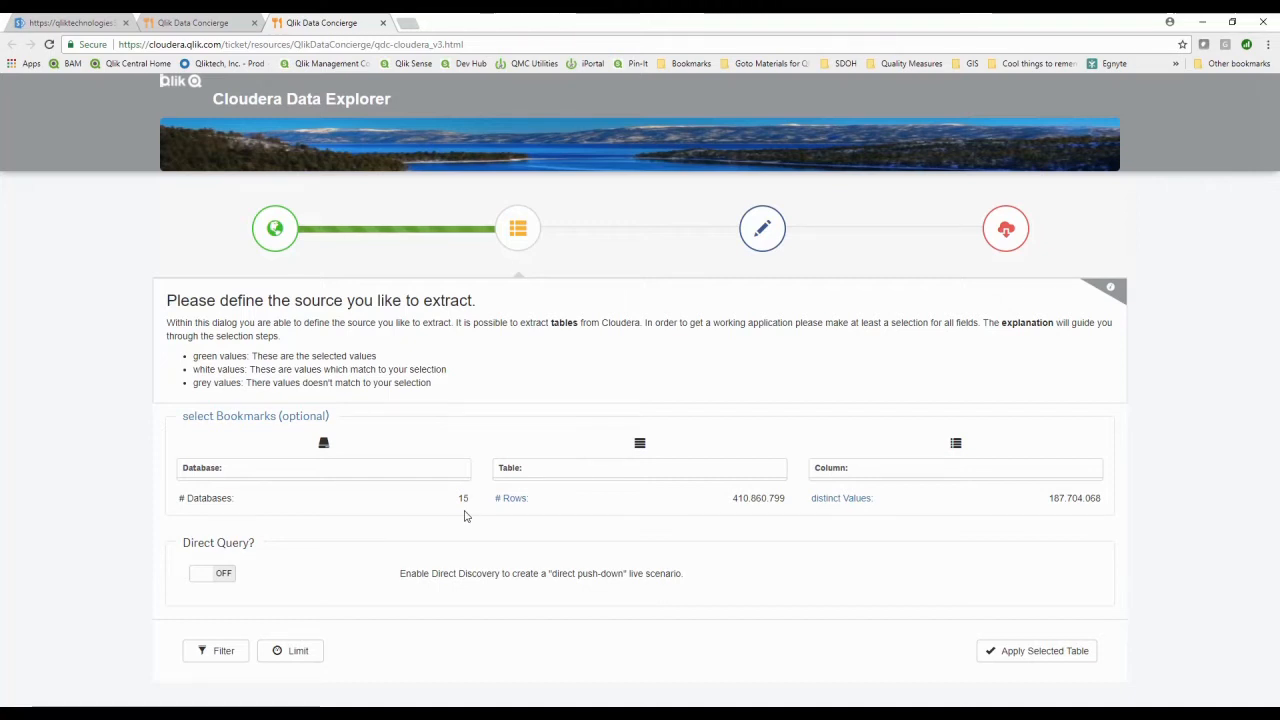
{"action": "mouse_move", "coordinate": [772, 512]}
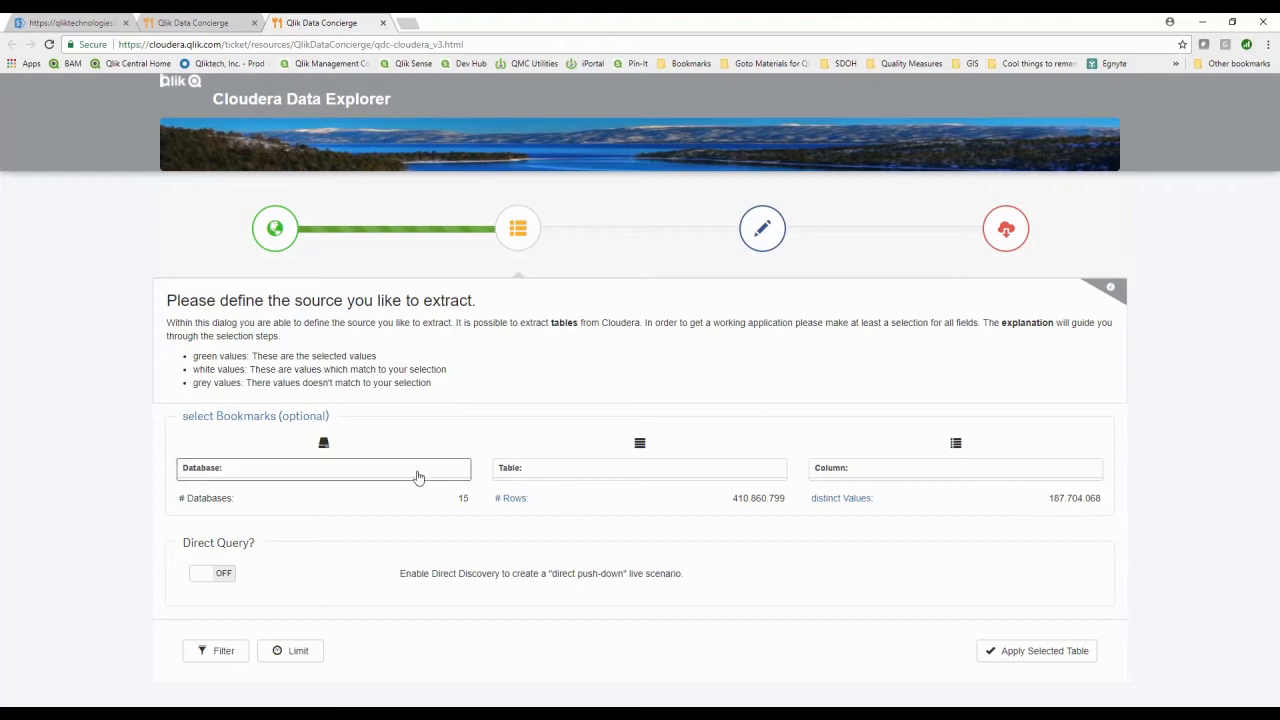
Select the qlik2go database as the extraction source
{"action": "left_click", "coordinate": [324, 468]}
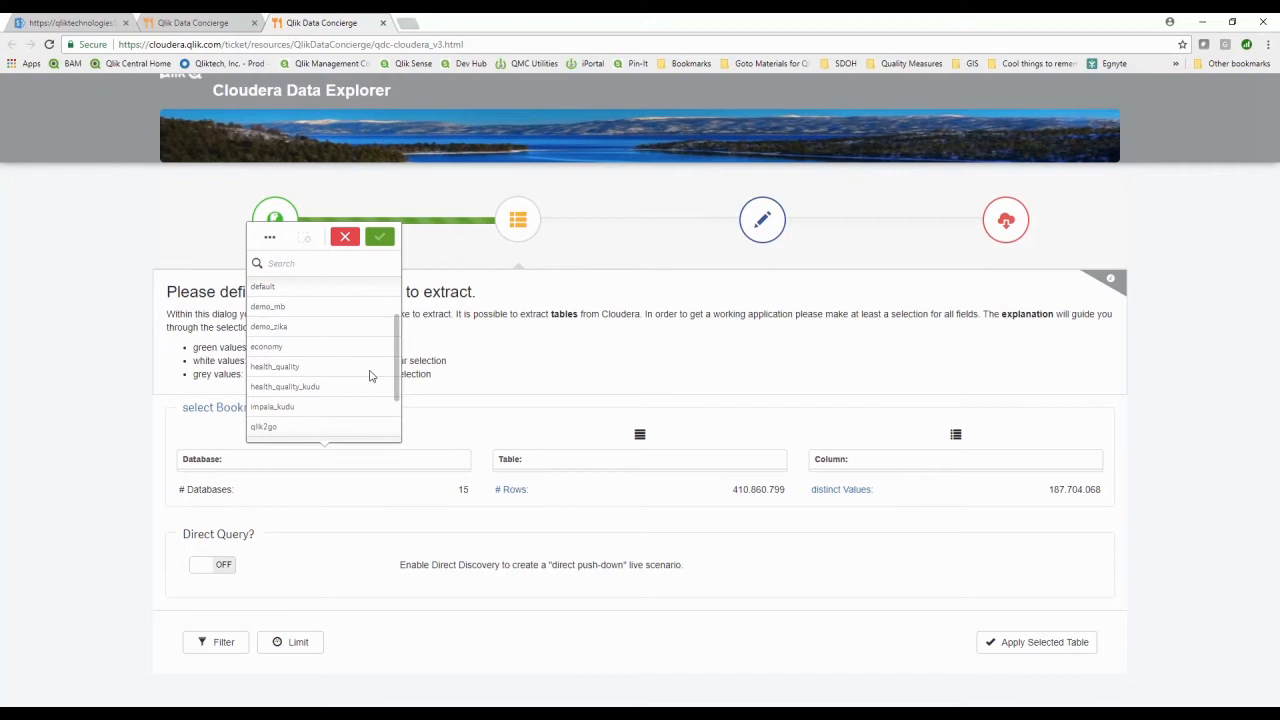
{"action": "mouse_move", "coordinate": [336, 432]}
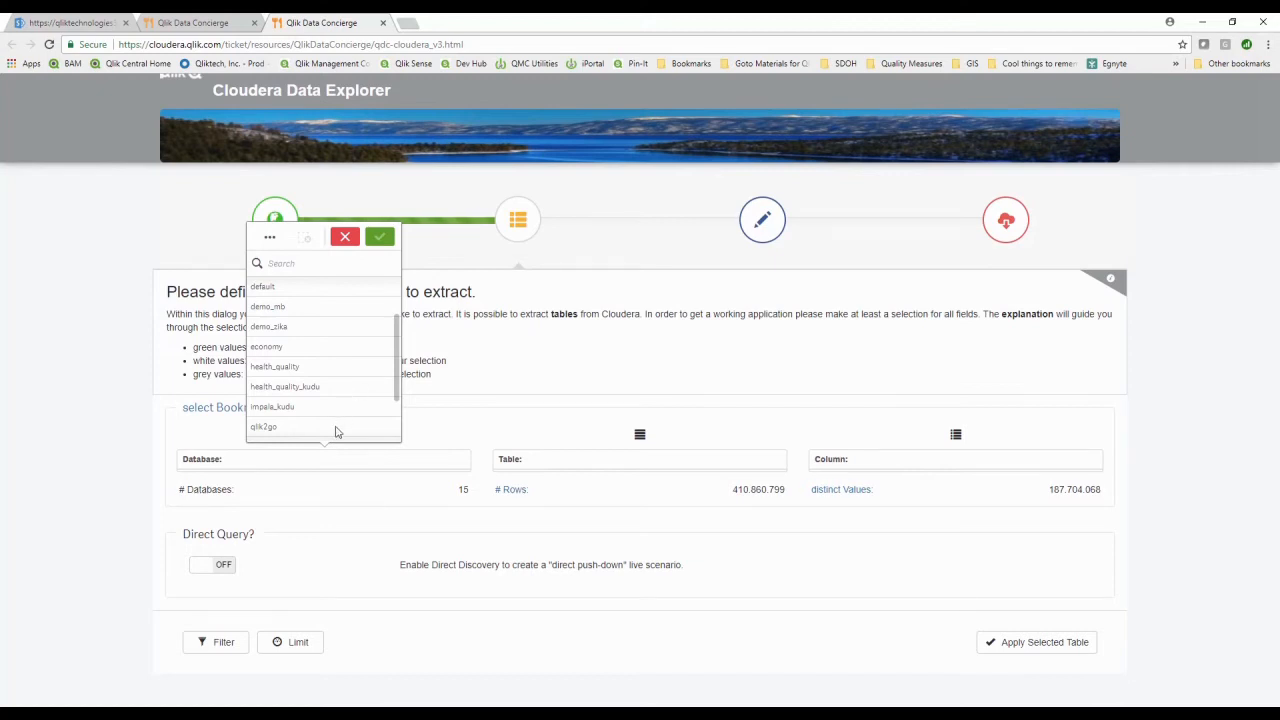
{"action": "left_click", "coordinate": [264, 428]}
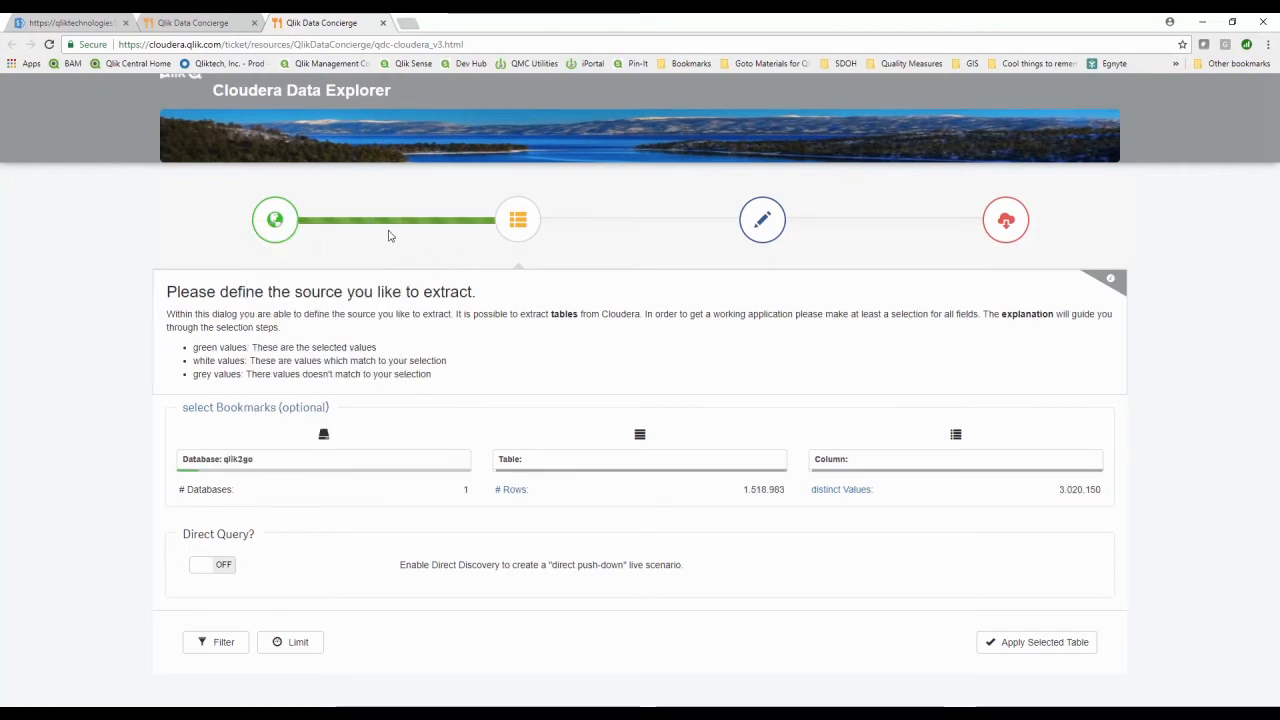
{"action": "mouse_move", "coordinate": [650, 490]}
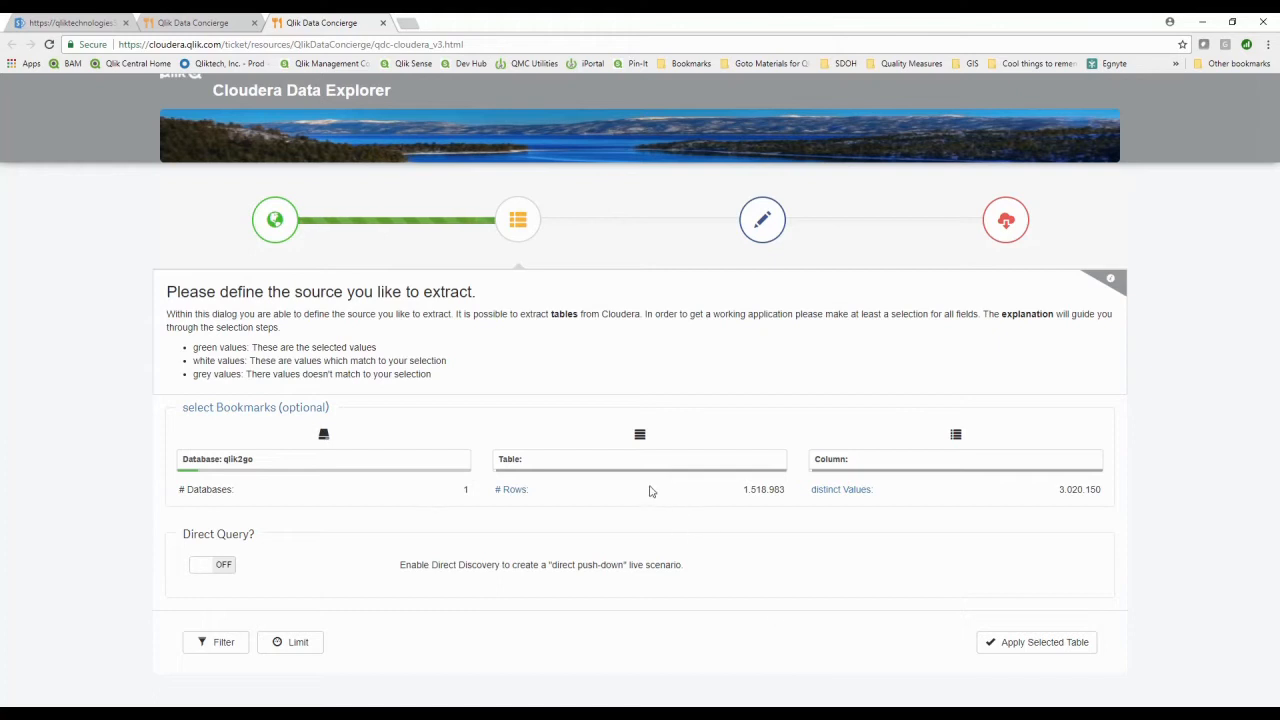
{"action": "mouse_move", "coordinate": [716, 500]}
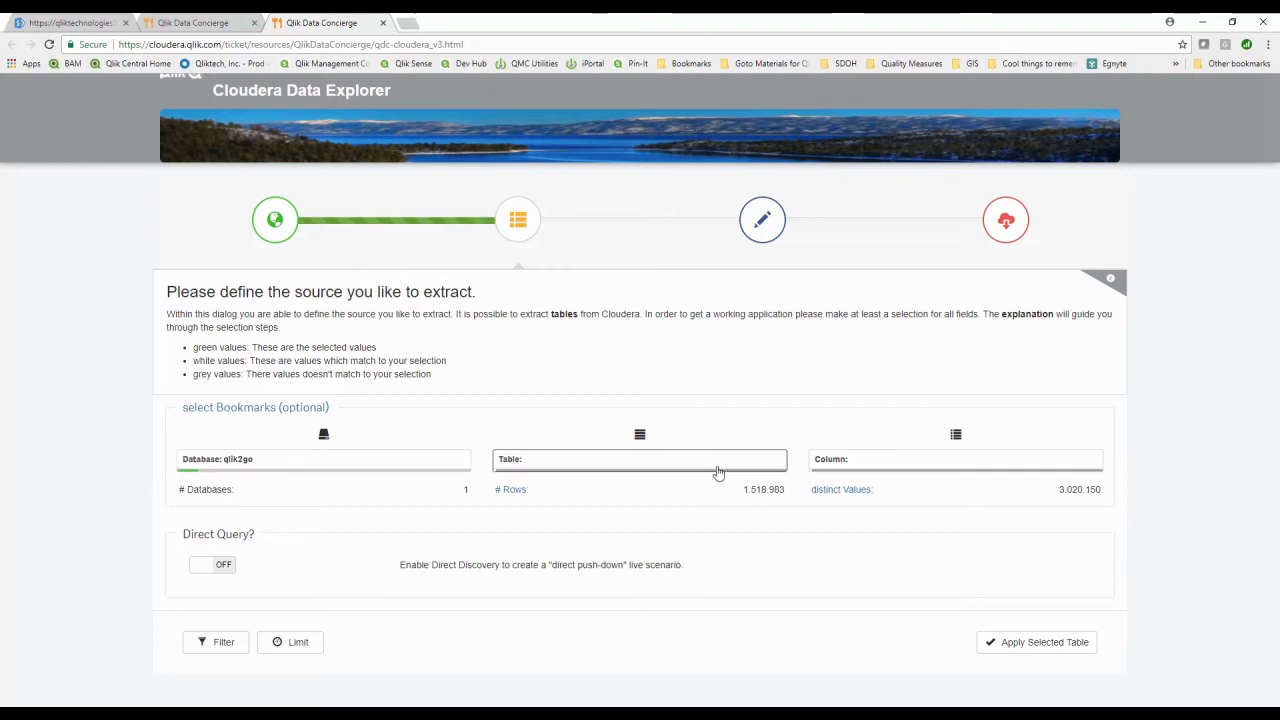
Choose and confirm the products table from qlik2go
{"action": "left_click", "coordinate": [640, 458]}
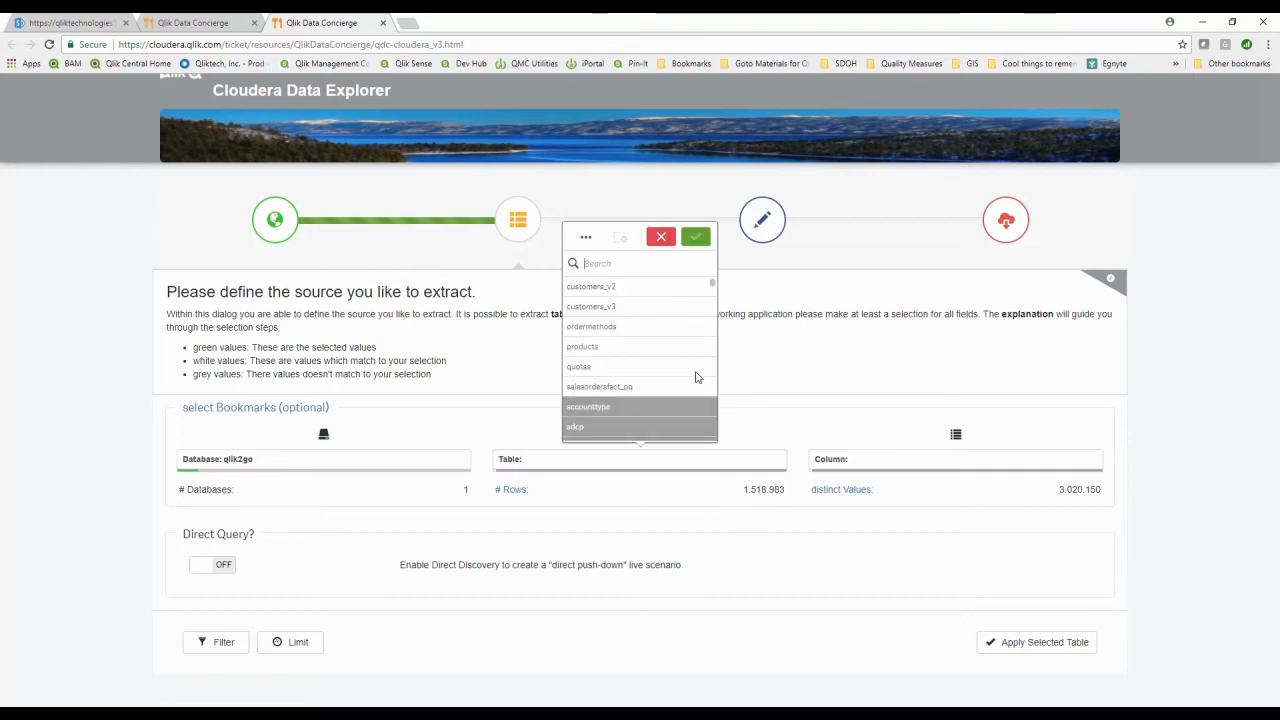
{"action": "left_click", "coordinate": [582, 346]}
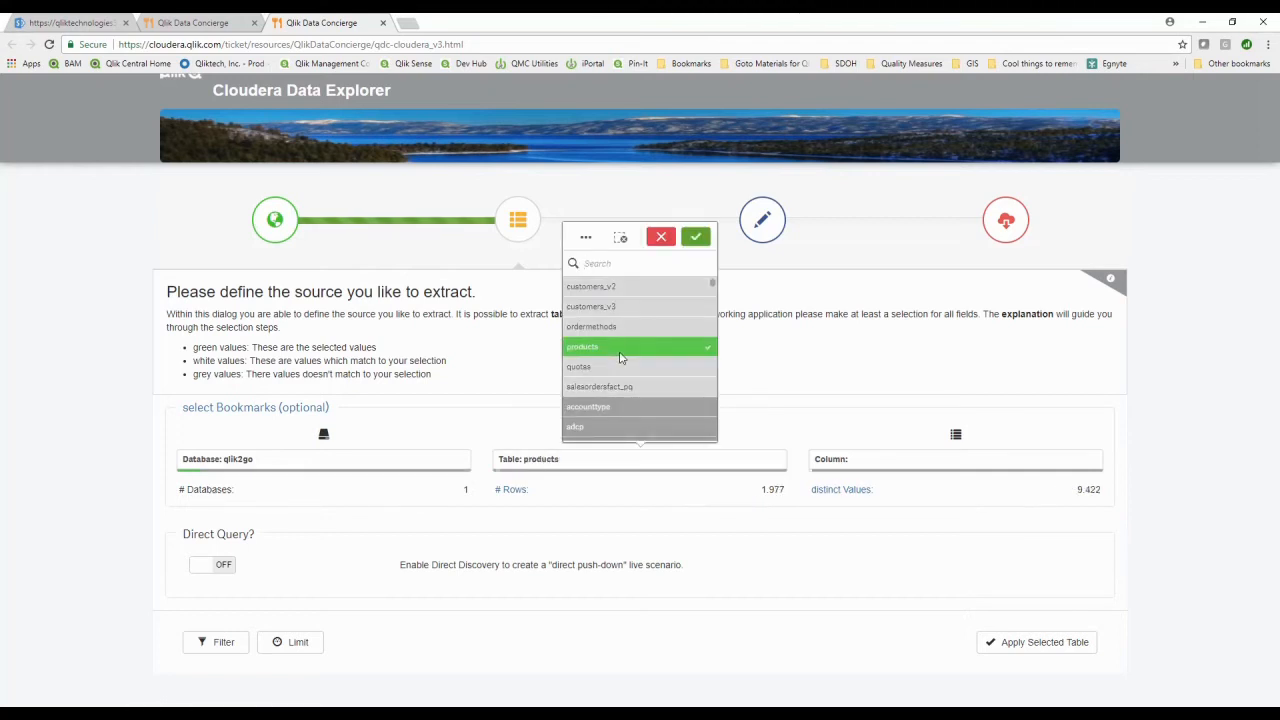
{"action": "left_click", "coordinate": [696, 236]}
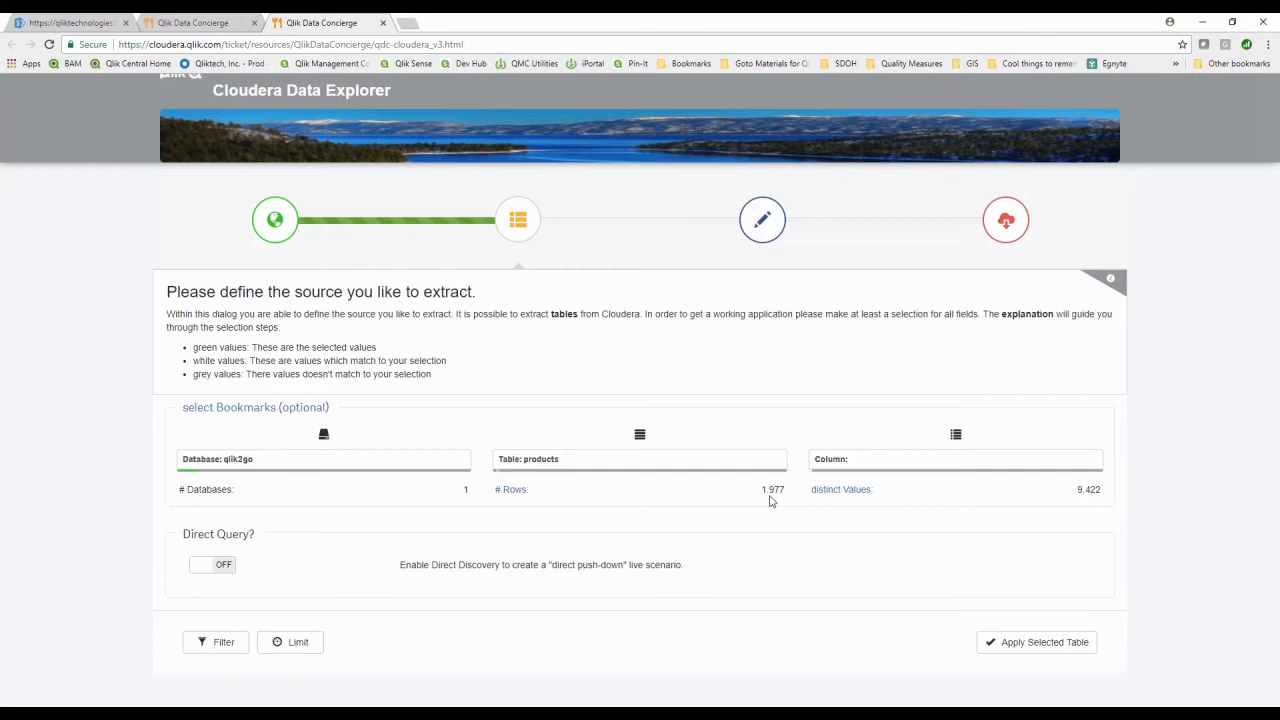
{"action": "mouse_move", "coordinate": [1092, 500]}
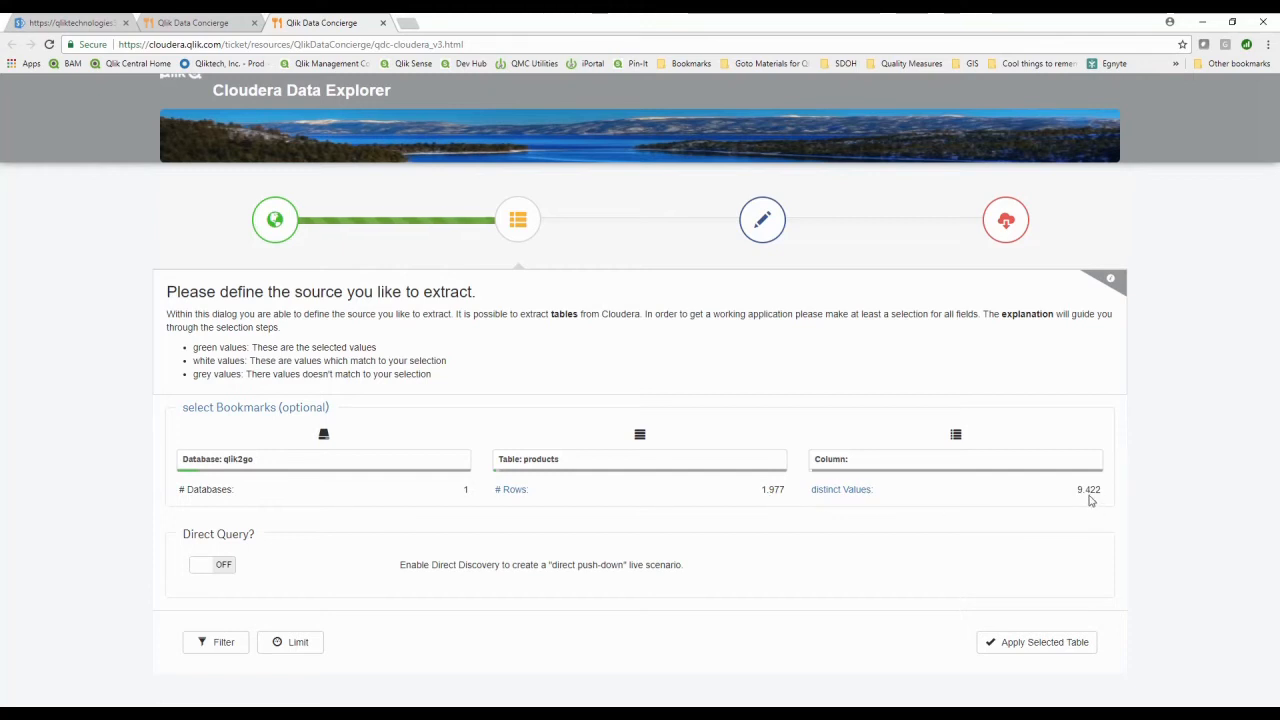
{"action": "mouse_move", "coordinate": [1054, 494]}
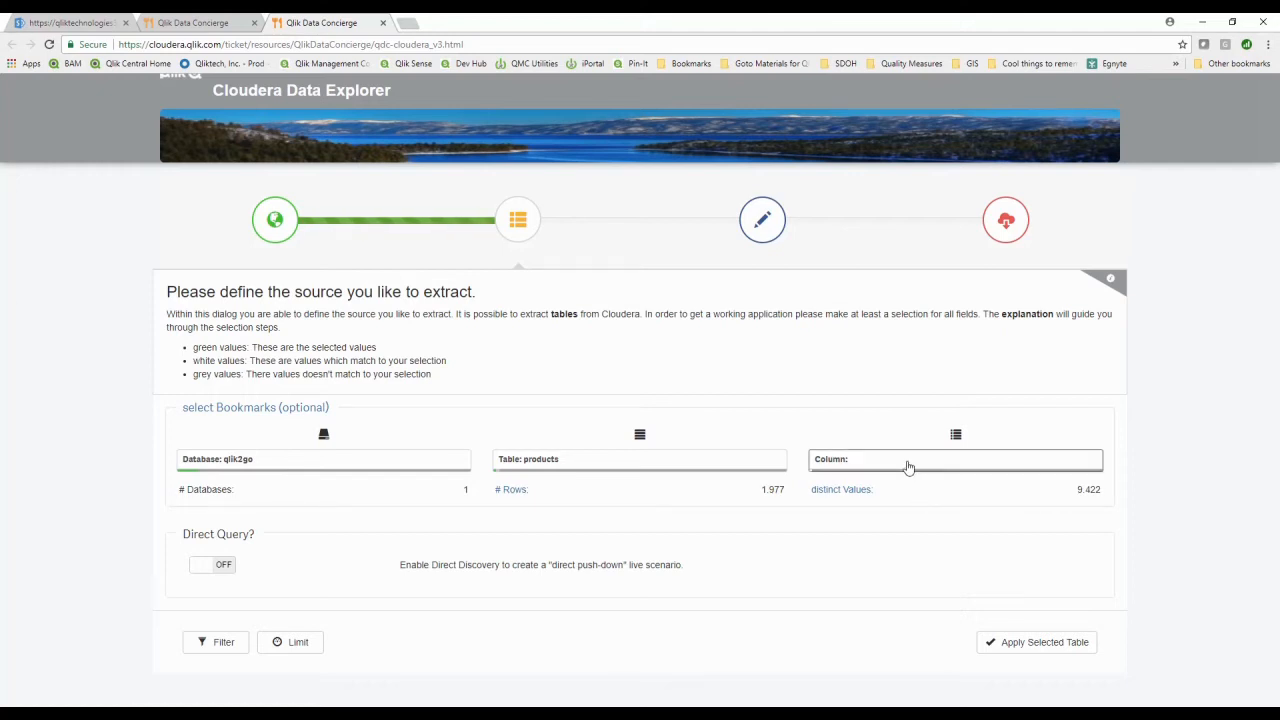
Confirm product_category, product_name, unit cost, unit price and vendor as extraction columns
{"action": "left_click", "coordinate": [956, 458]}
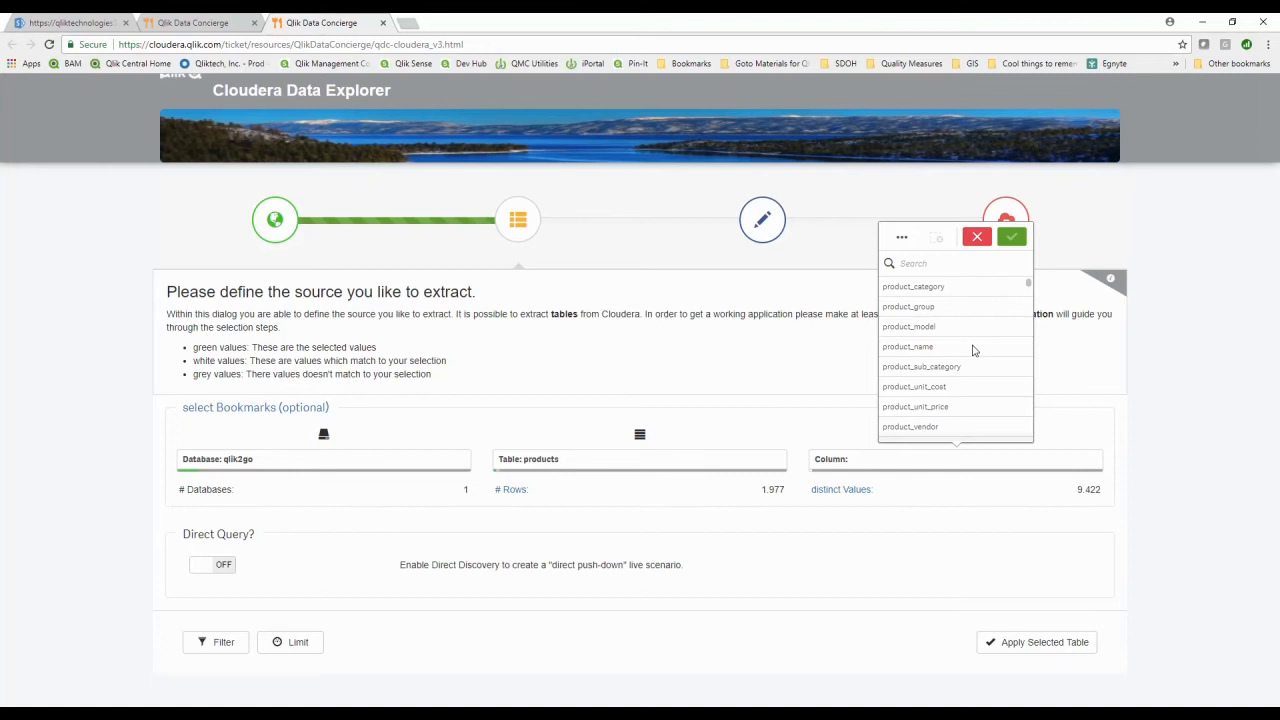
{"action": "left_click", "coordinate": [912, 286]}
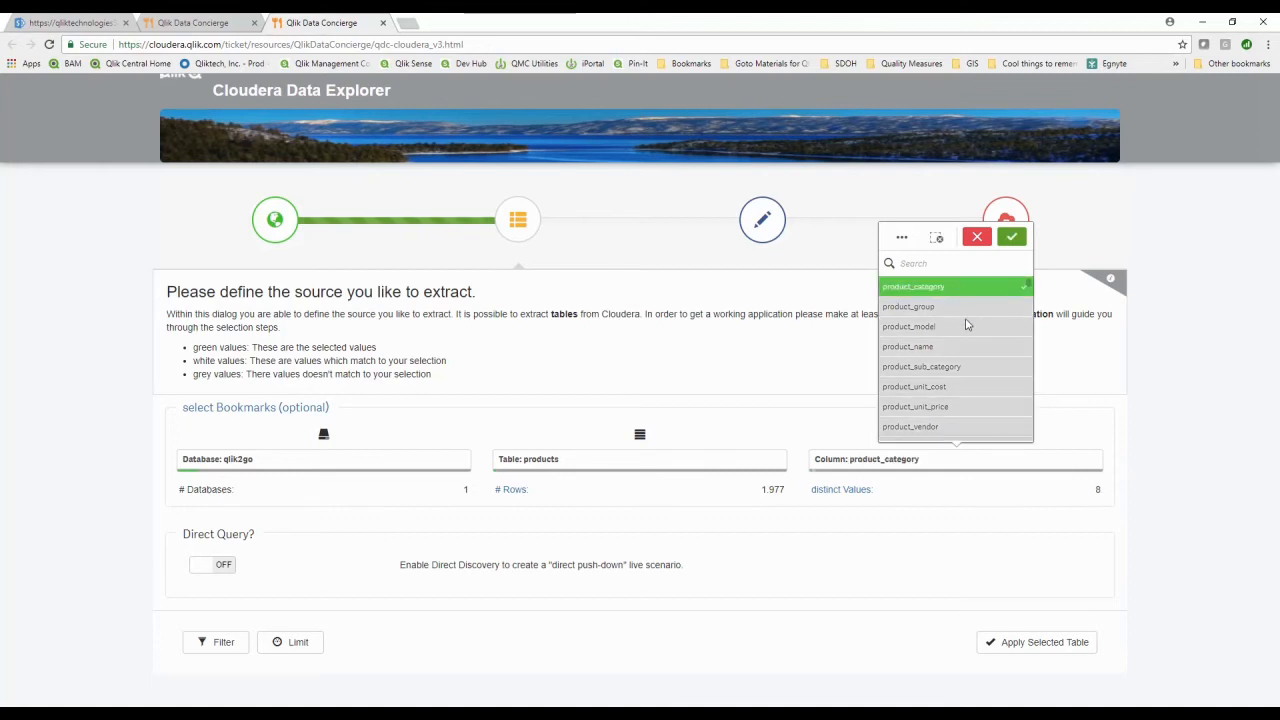
{"action": "left_click", "coordinate": [908, 346]}
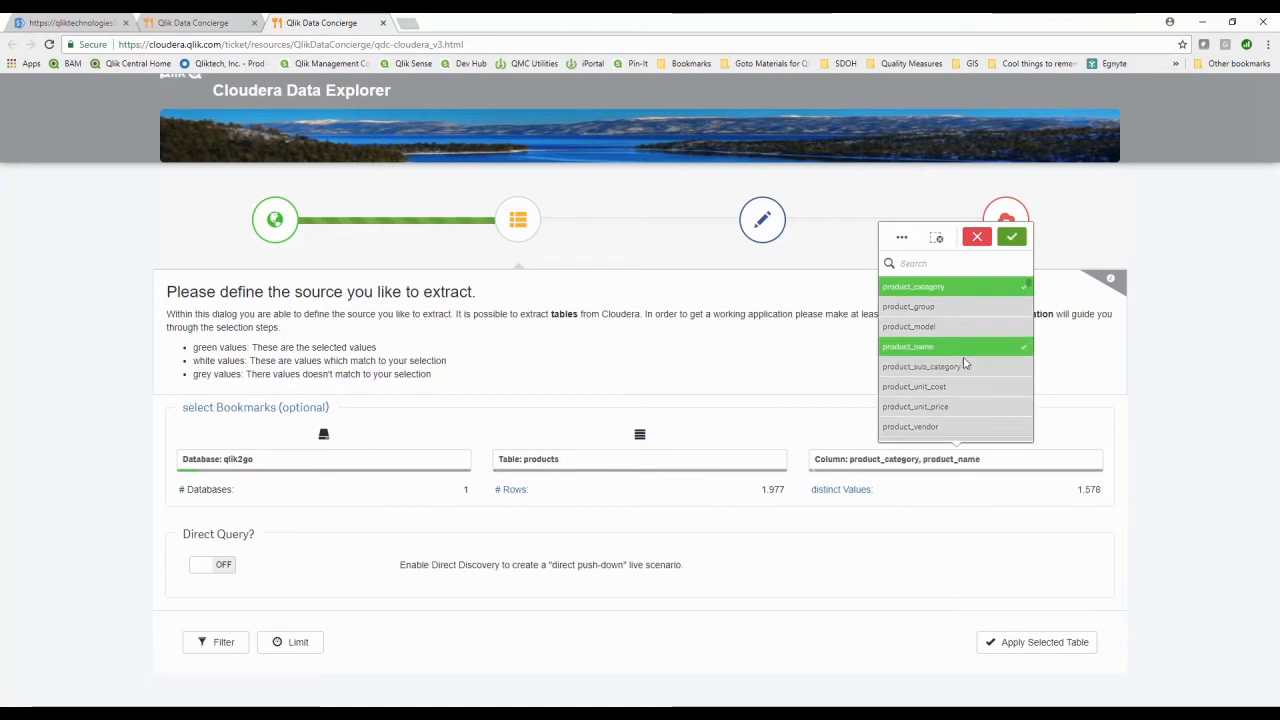
{"action": "left_click", "coordinate": [912, 386]}
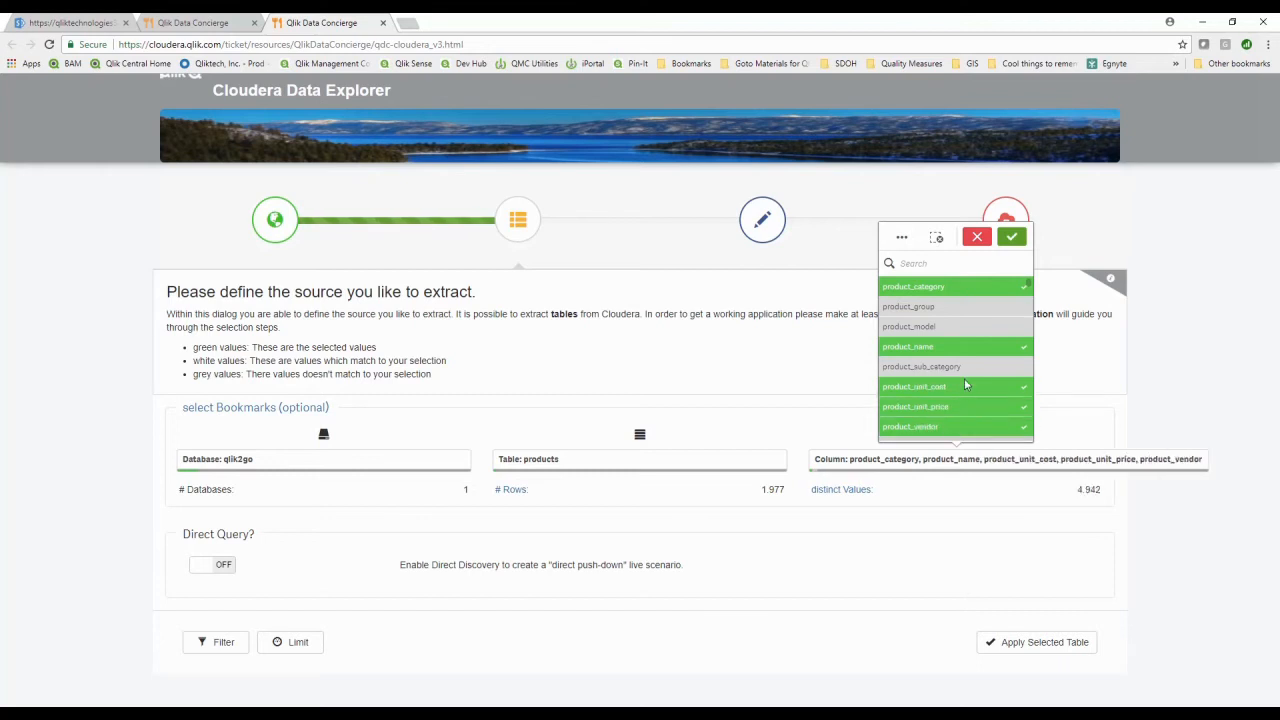
{"action": "scroll", "scroll_direction": "down", "scroll_amount": 3}
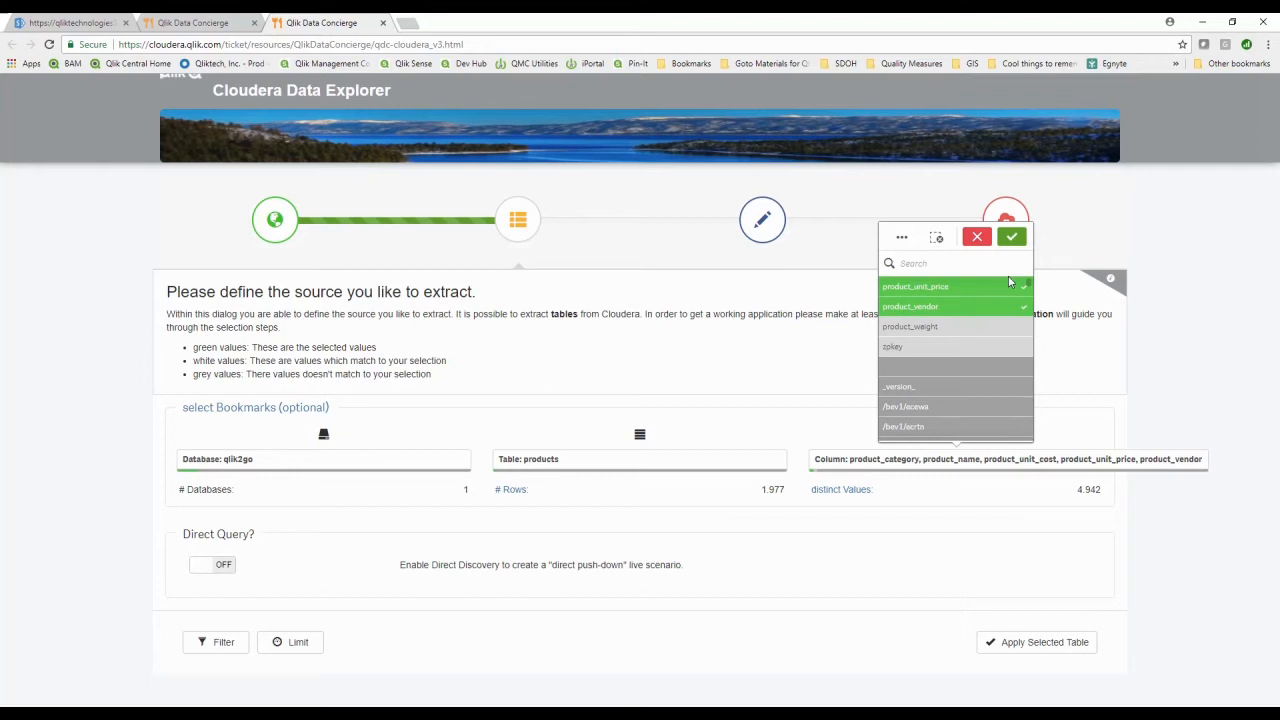
{"action": "mouse_move", "coordinate": [1012, 236]}
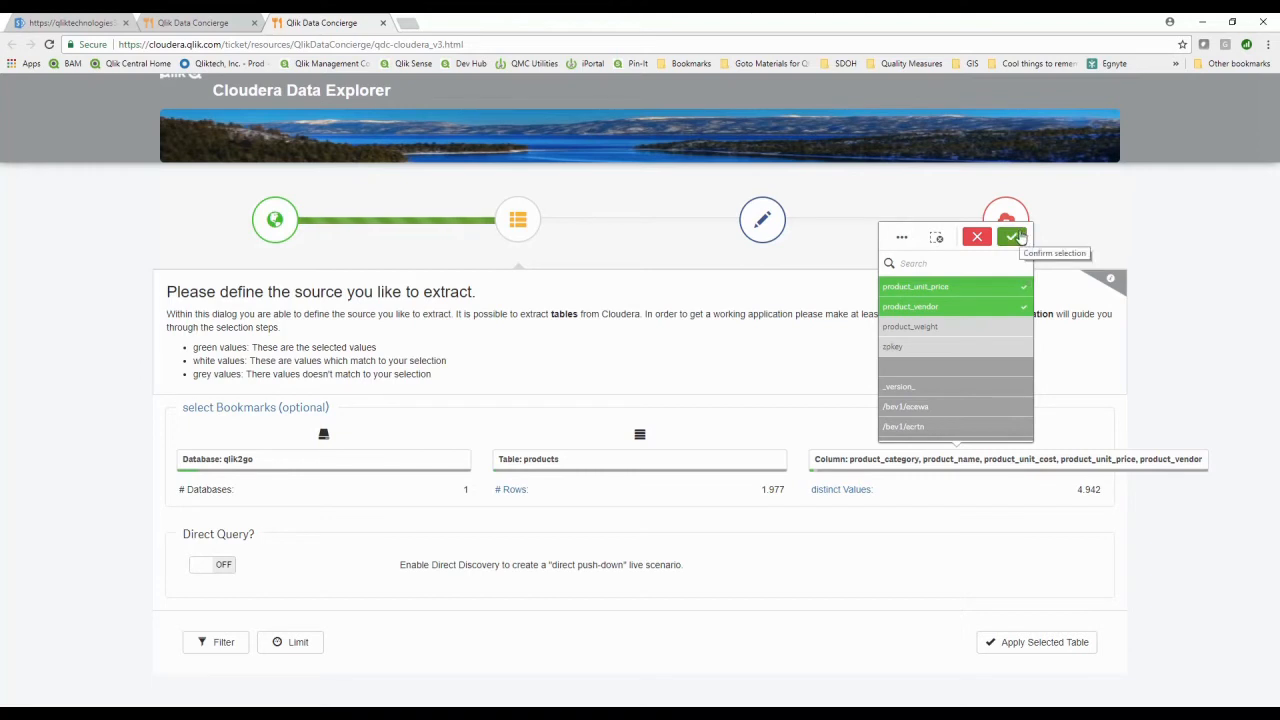
{"action": "left_click", "coordinate": [1012, 236]}
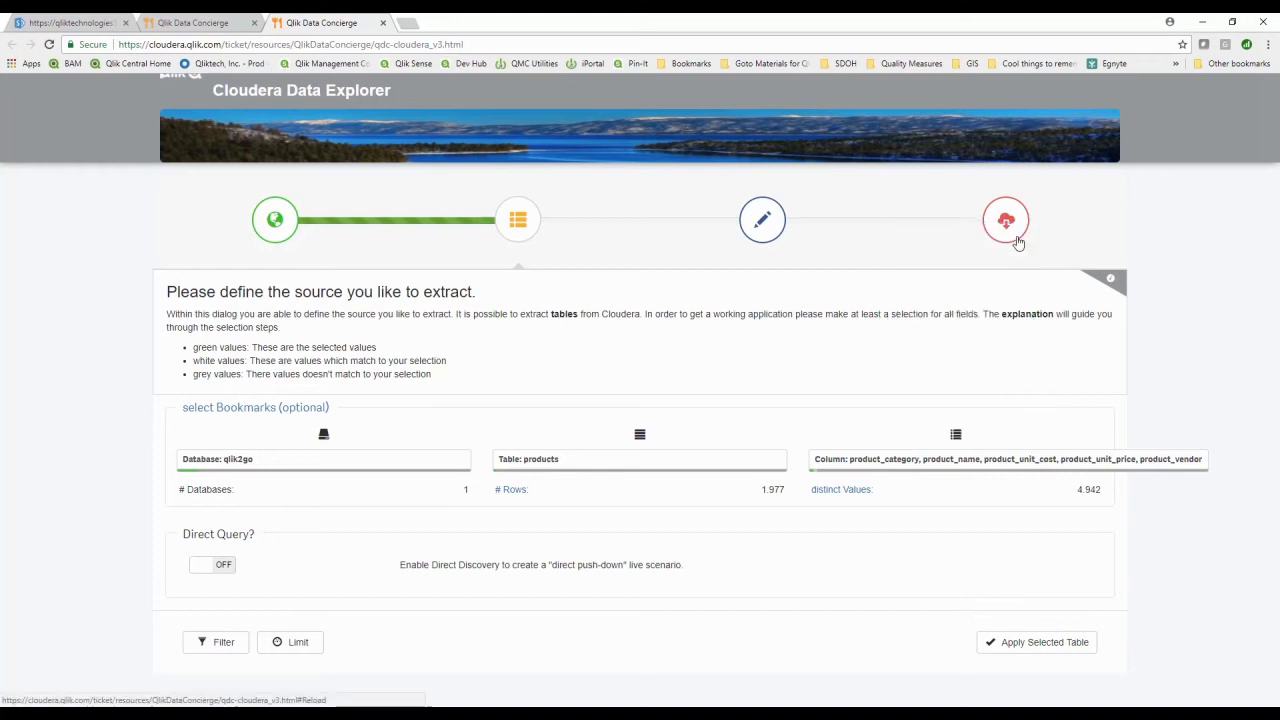
{"action": "mouse_move", "coordinate": [1008, 480]}
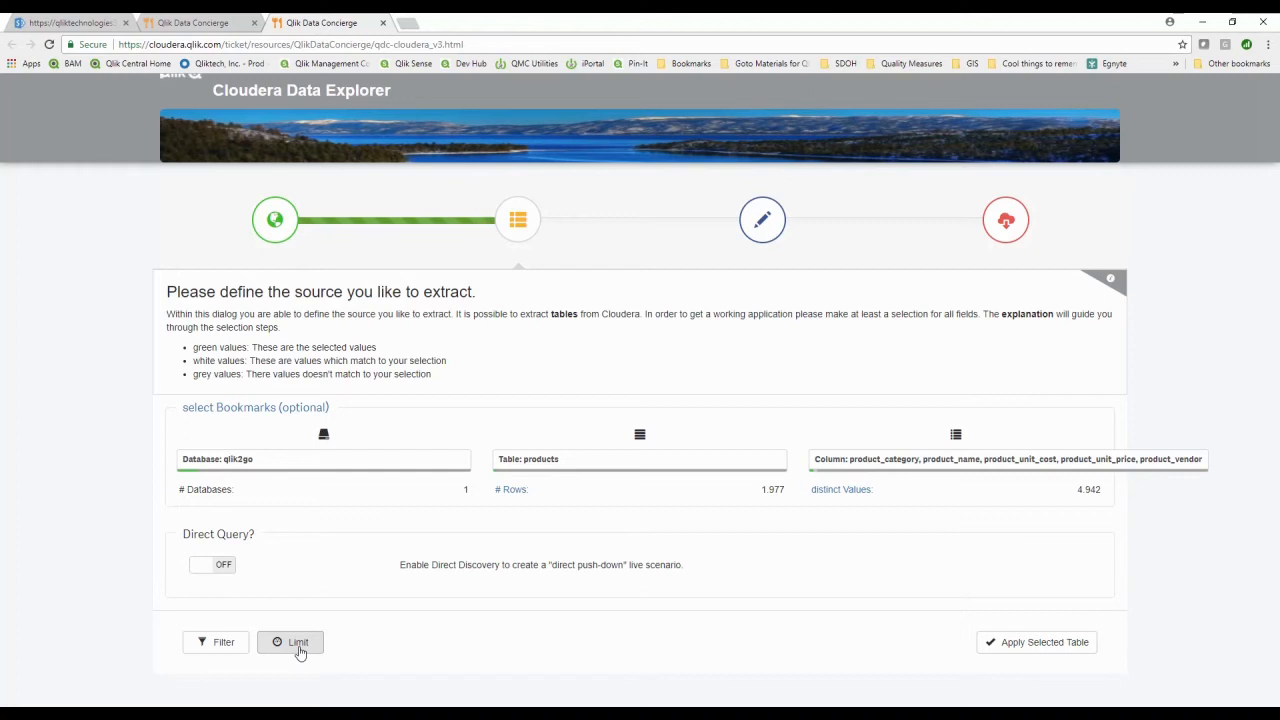
{"action": "mouse_move", "coordinate": [280, 572]}
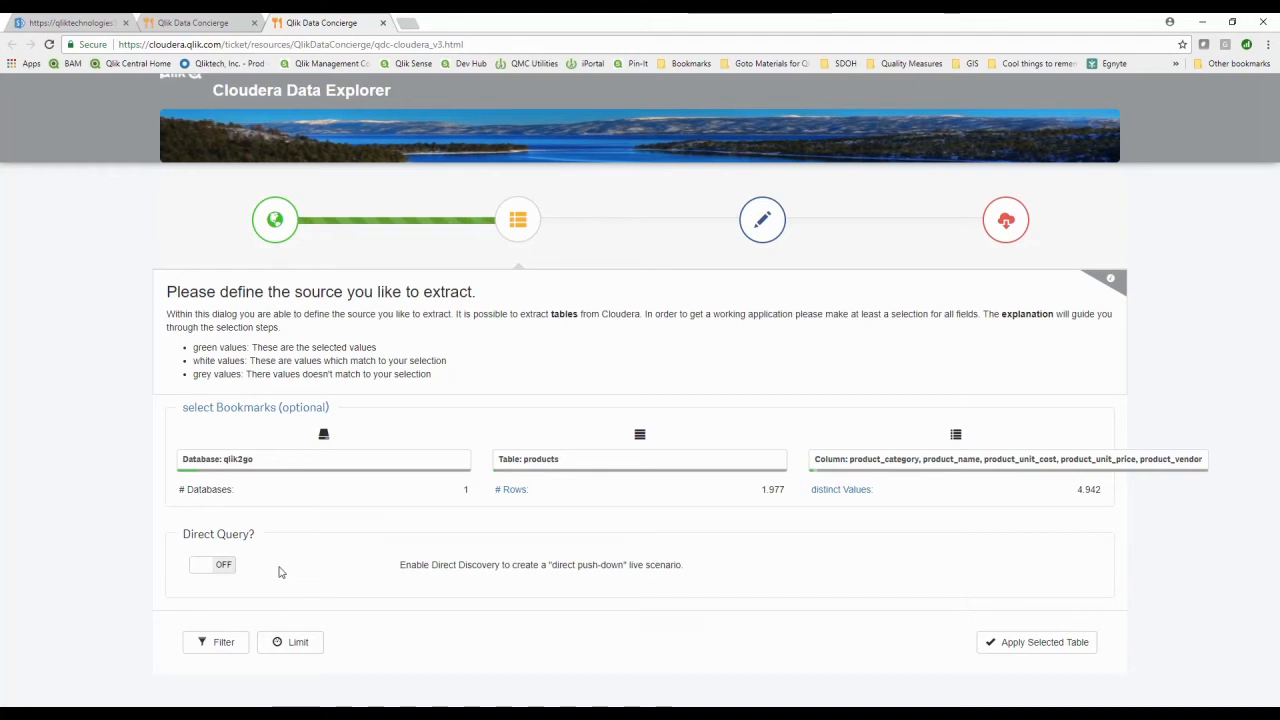
{"action": "mouse_move", "coordinate": [1050, 636]}
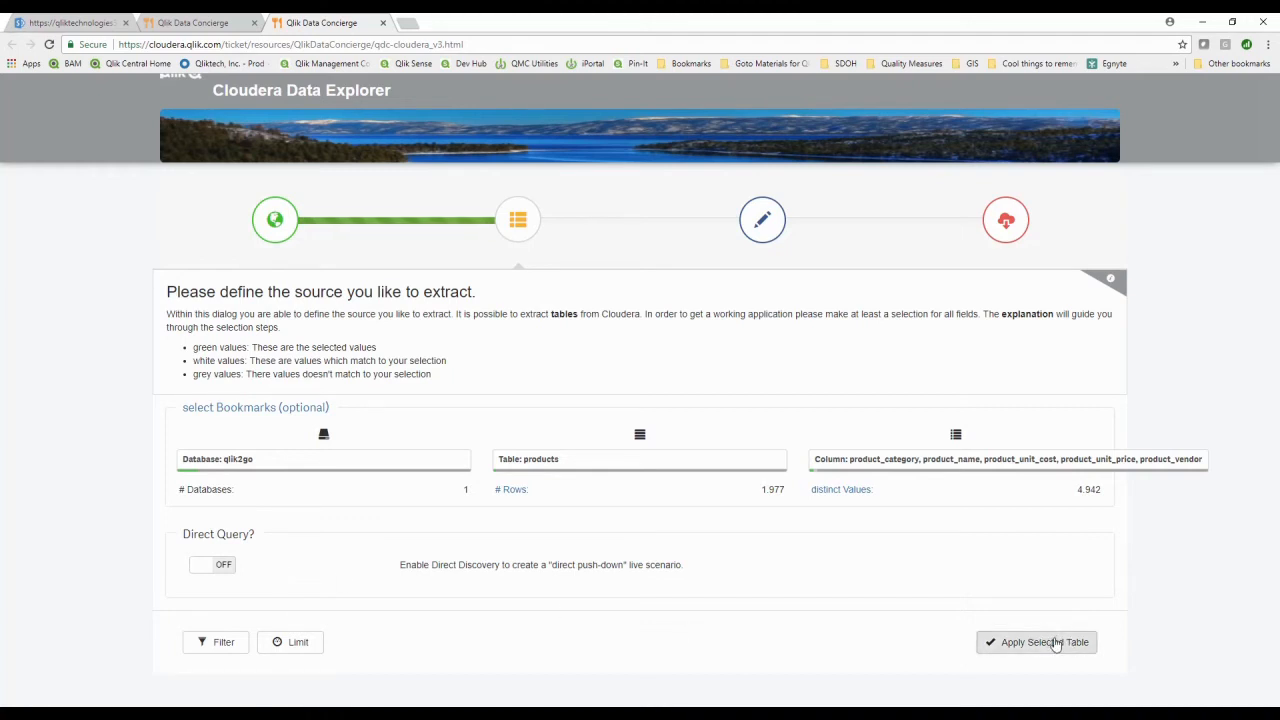
Apply the products table with its chosen columns as the extraction source
{"action": "left_click", "coordinate": [1044, 642]}
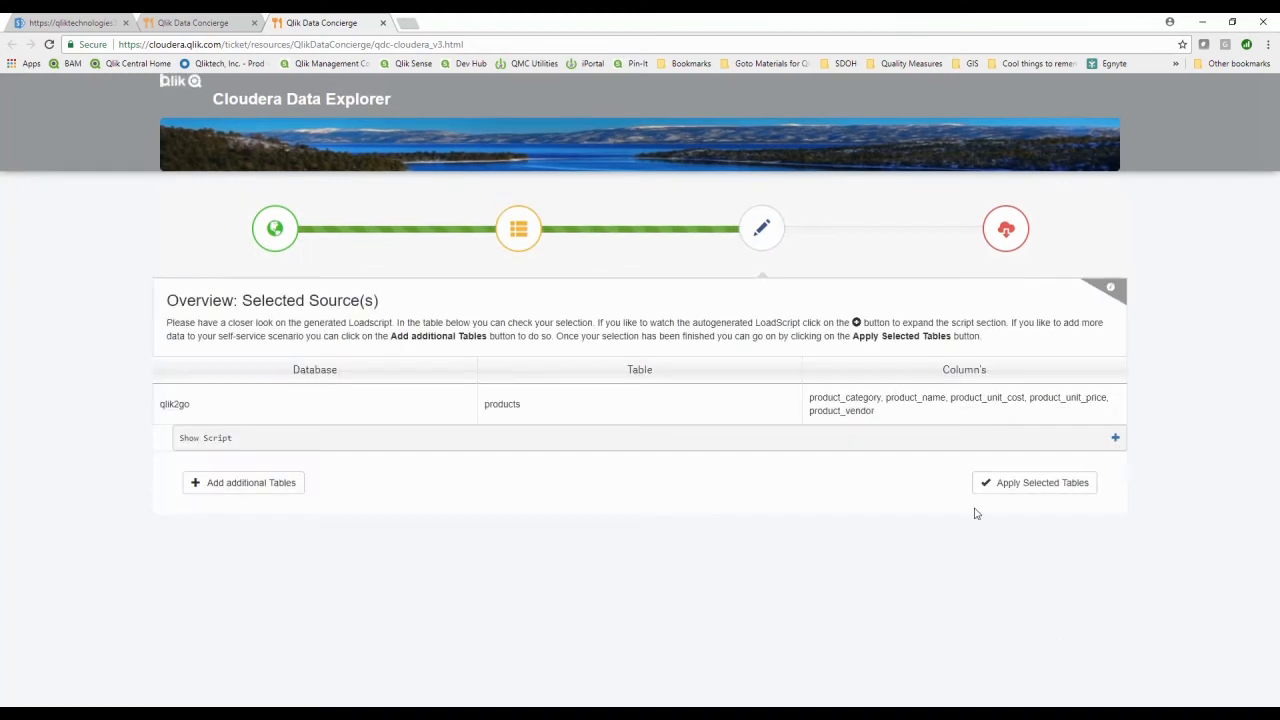
{"action": "mouse_move", "coordinate": [690, 420]}
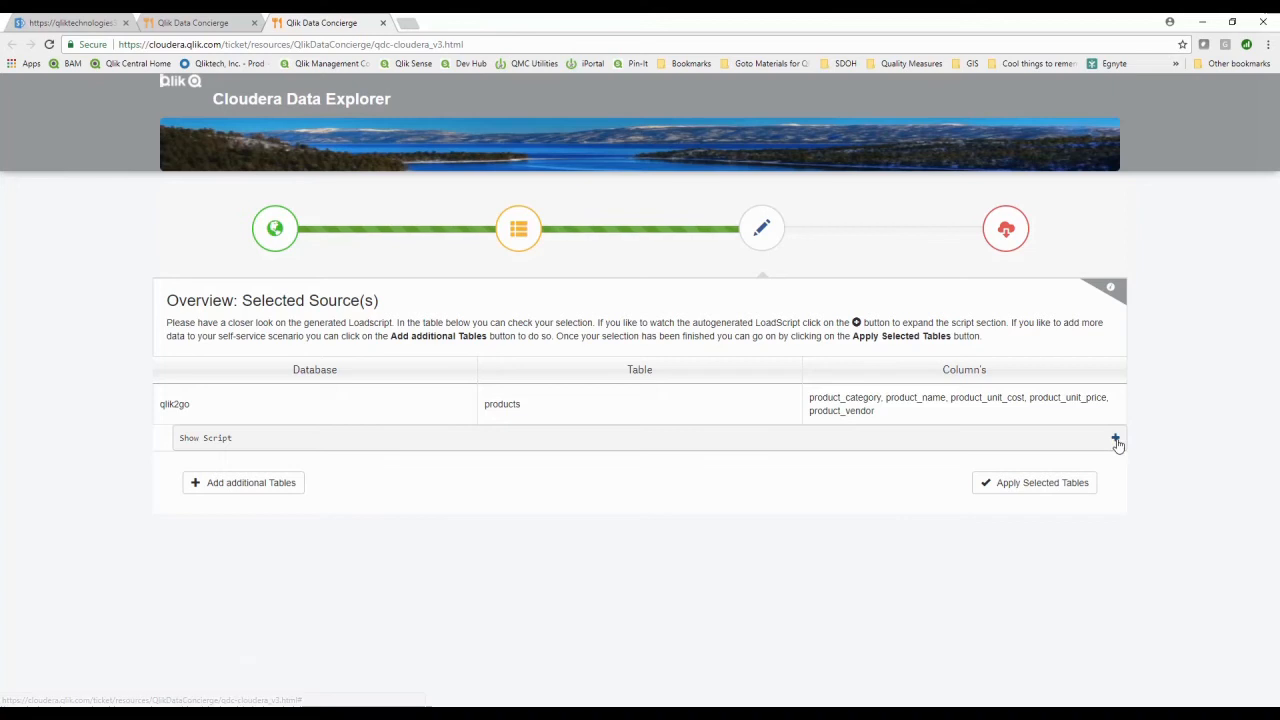
Review the generated load script and apply the selected tables
{"action": "left_click", "coordinate": [1116, 438]}
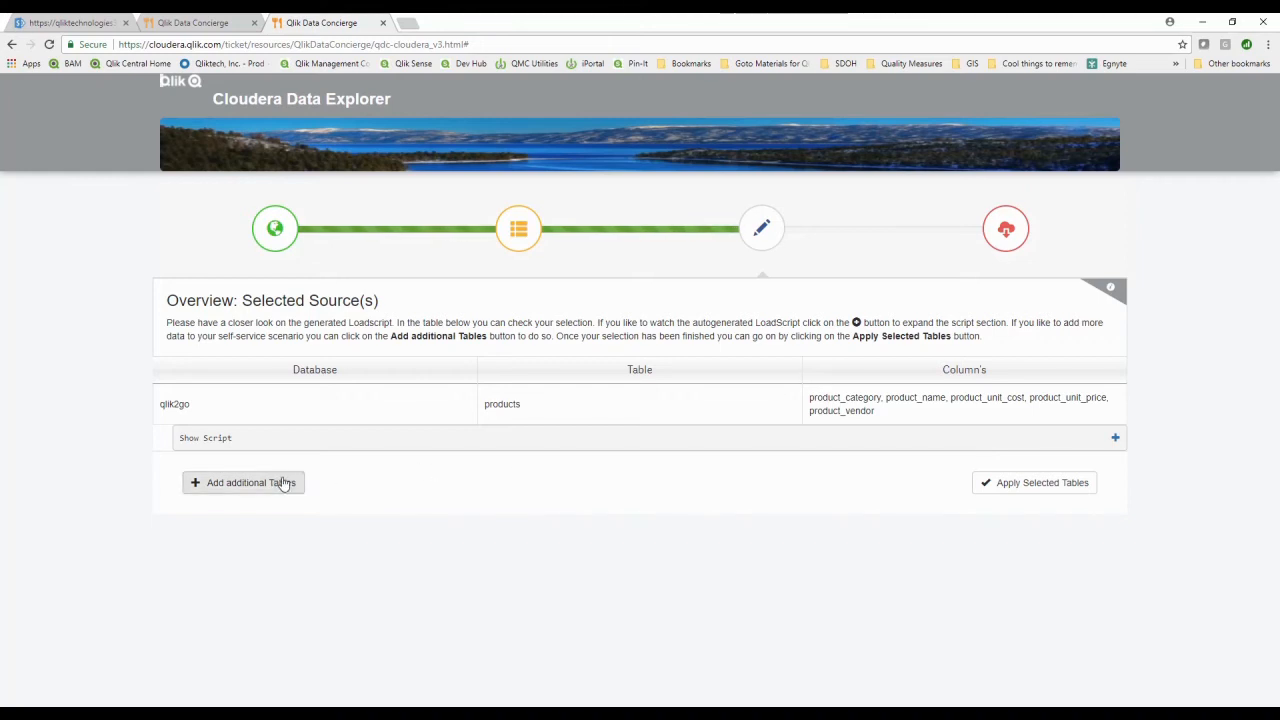
{"action": "mouse_move", "coordinate": [750, 498]}
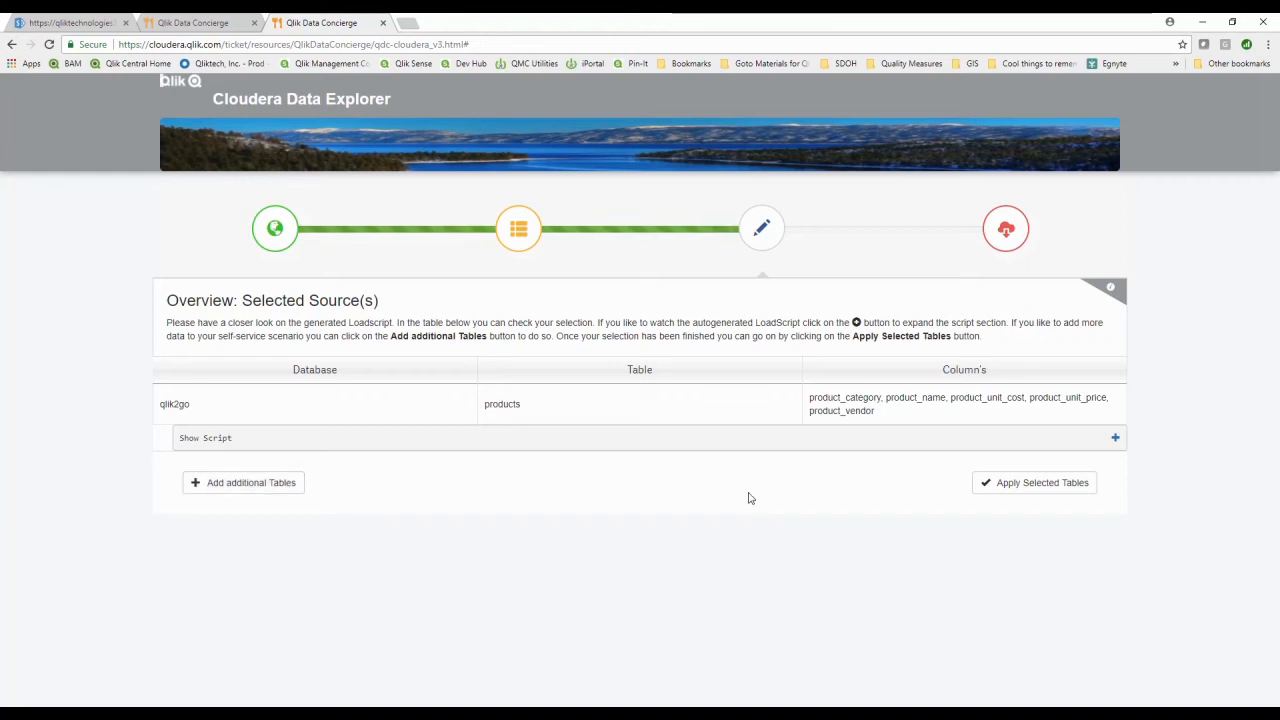
{"action": "mouse_move", "coordinate": [876, 486]}
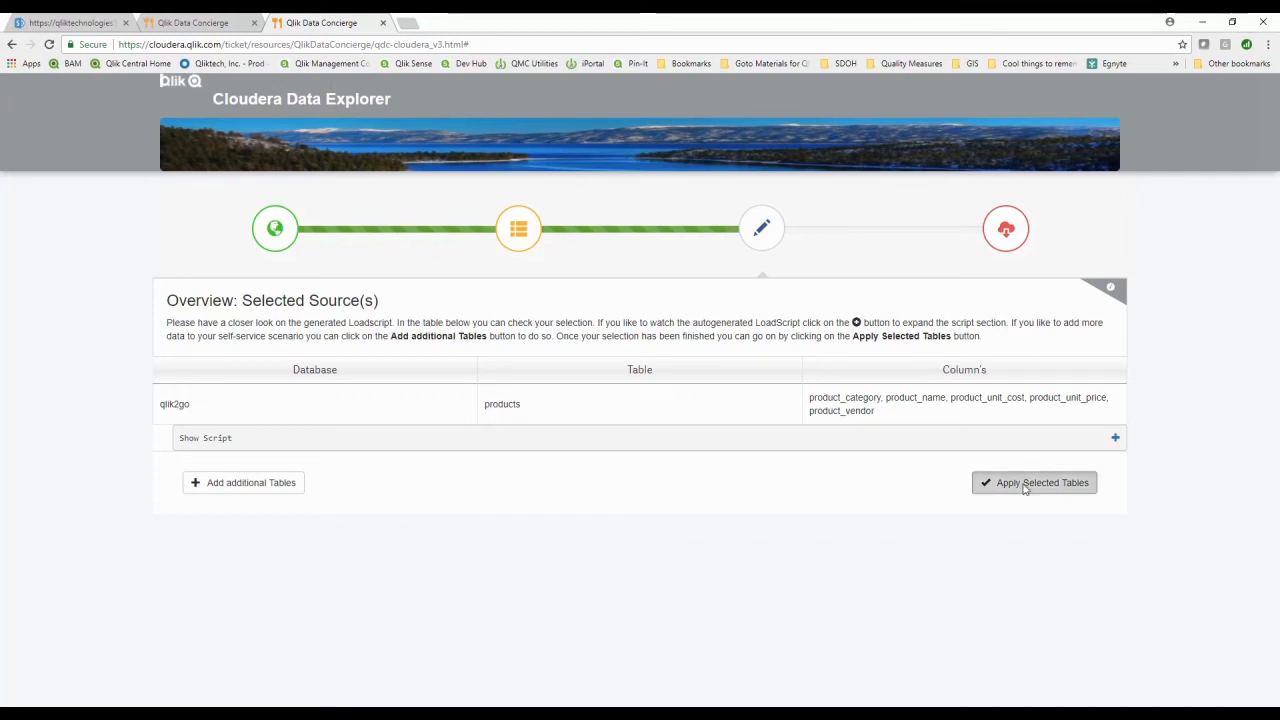
{"action": "left_click", "coordinate": [1034, 482]}
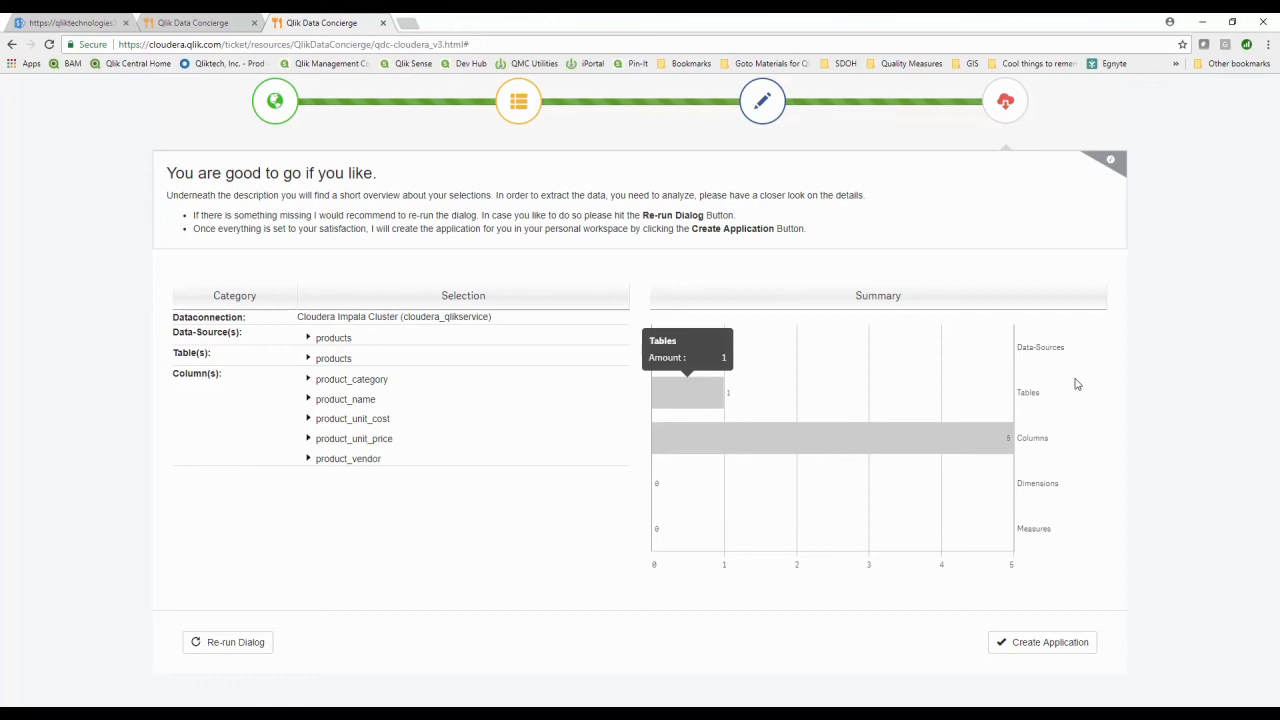
{"action": "mouse_move", "coordinate": [1024, 360]}
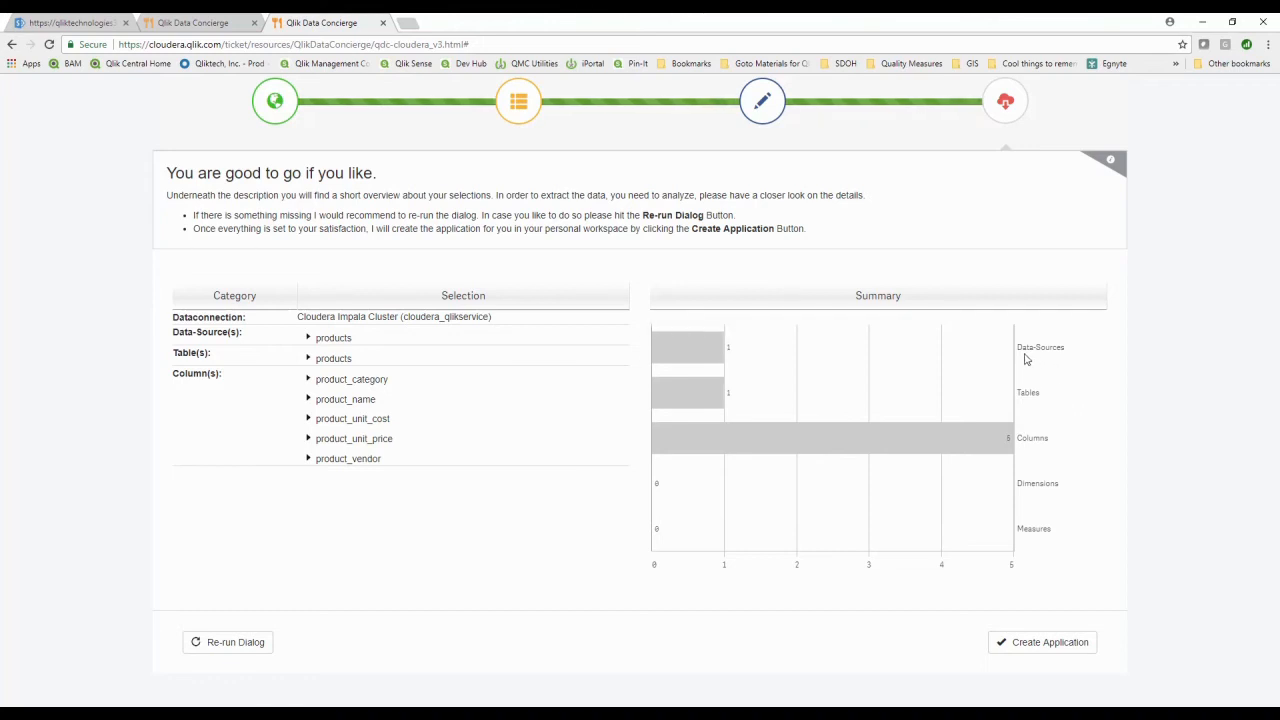
{"action": "mouse_move", "coordinate": [1012, 372]}
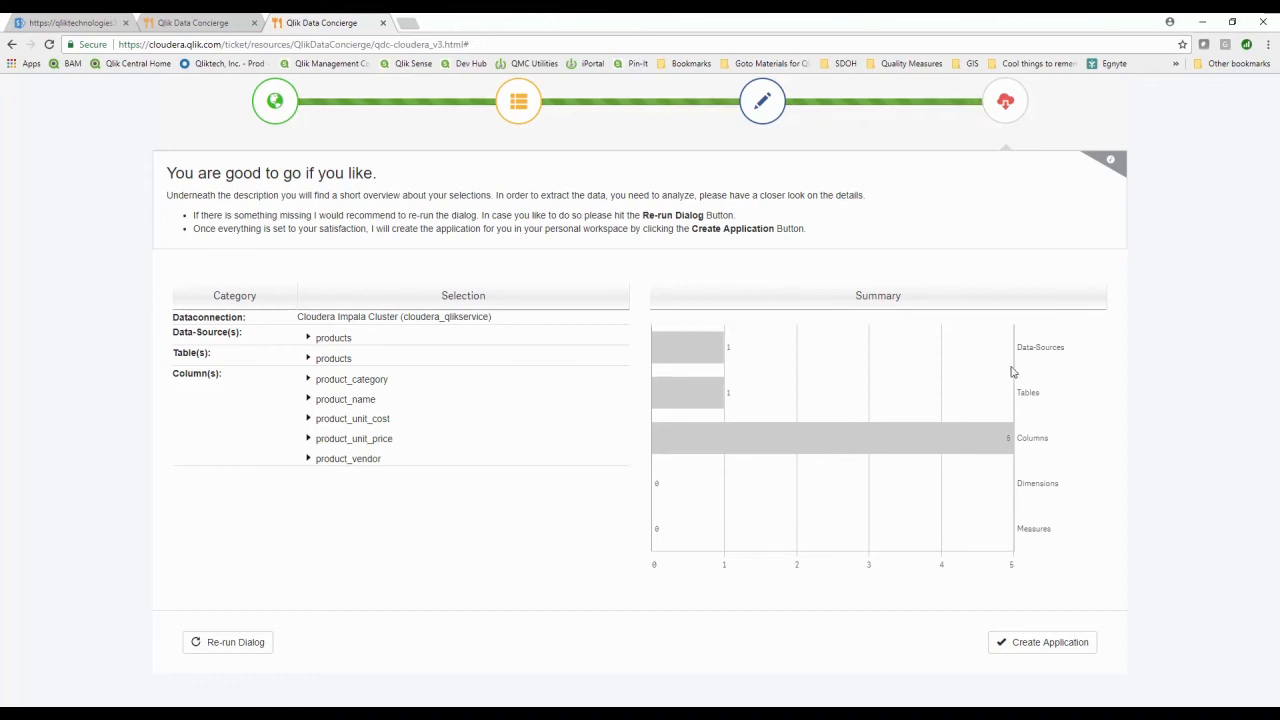
{"action": "mouse_move", "coordinate": [952, 404]}
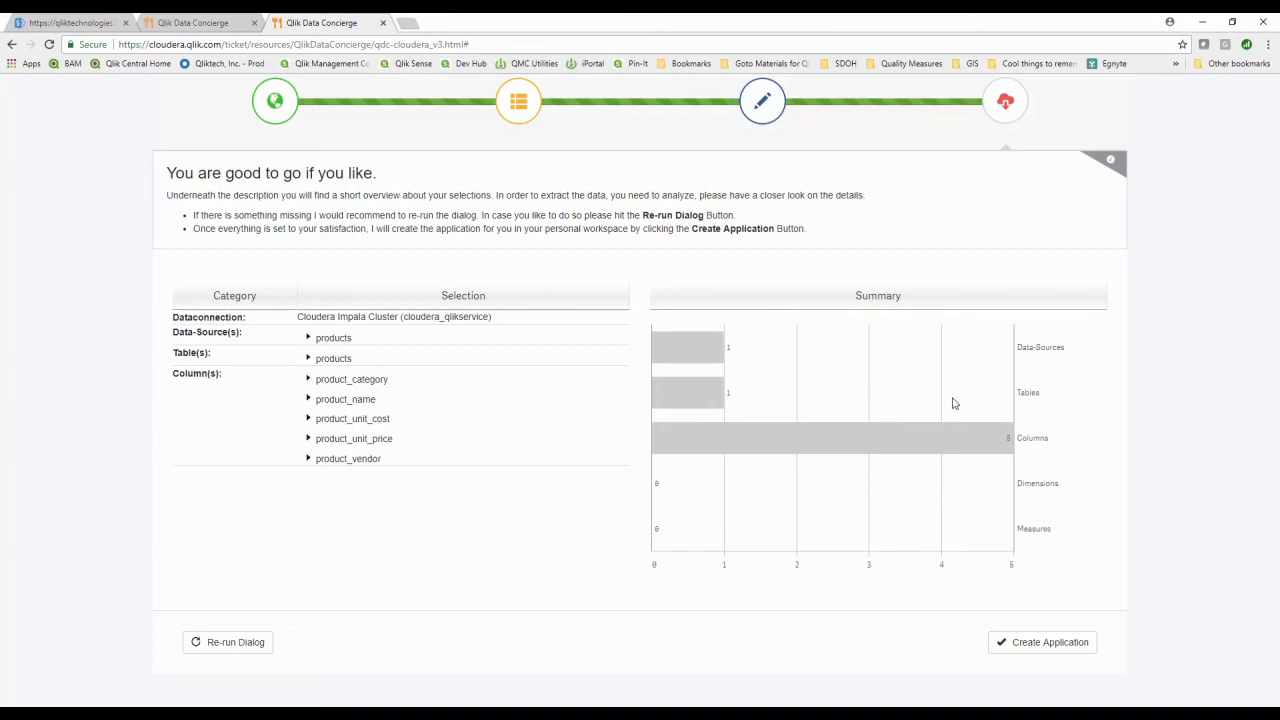
{"action": "mouse_move", "coordinate": [950, 416]}
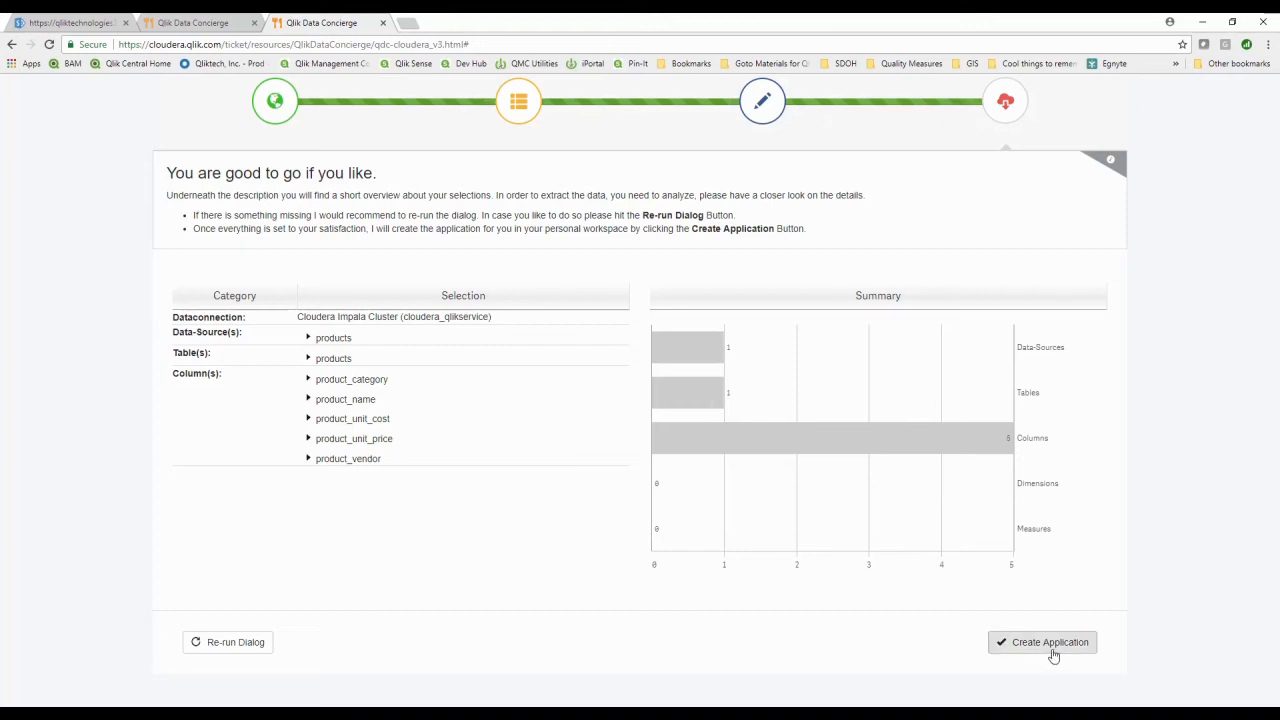
Create the Qlik Sense application from the products selection
{"action": "left_click", "coordinate": [1048, 642]}
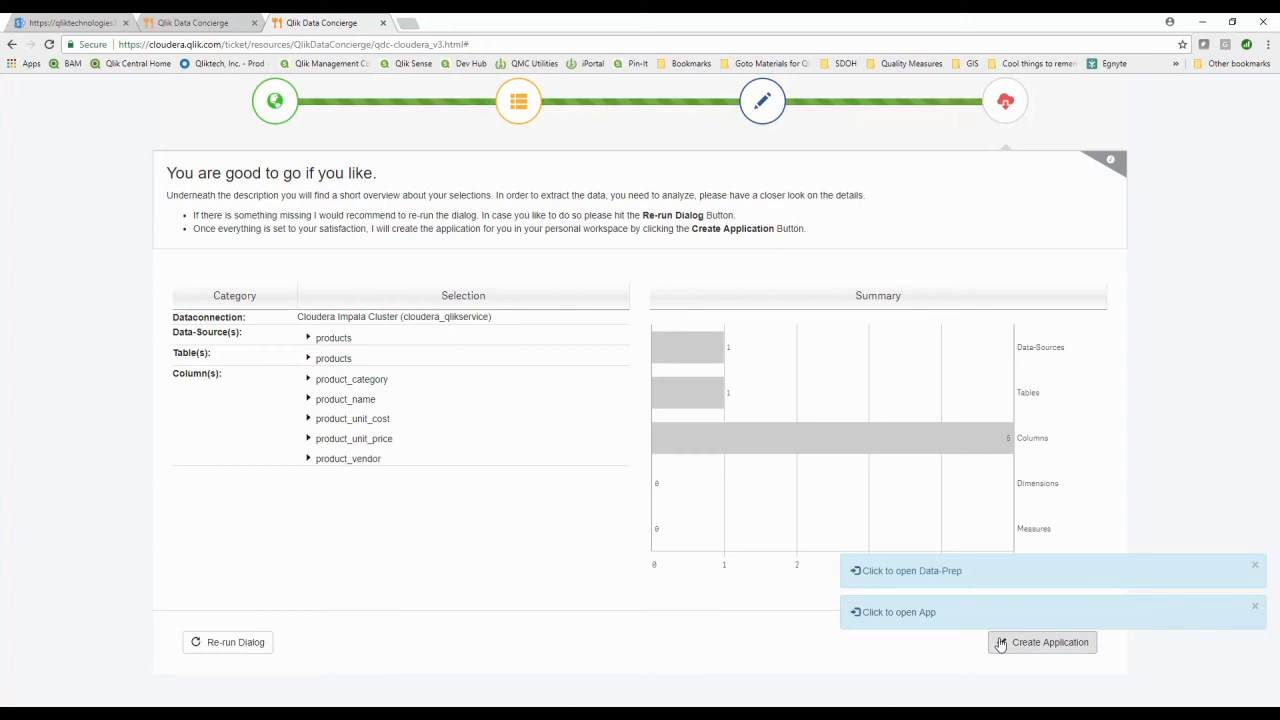
{"action": "mouse_move", "coordinate": [884, 628]}
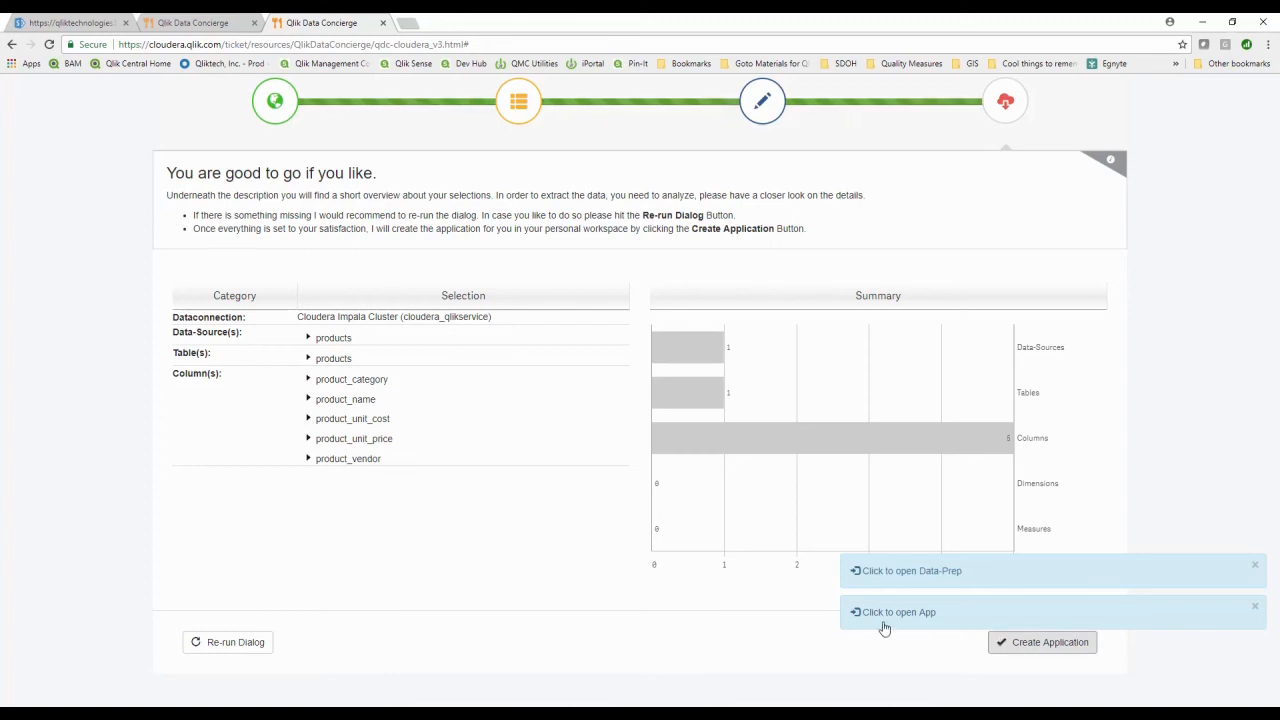
{"action": "mouse_move", "coordinate": [888, 612]}
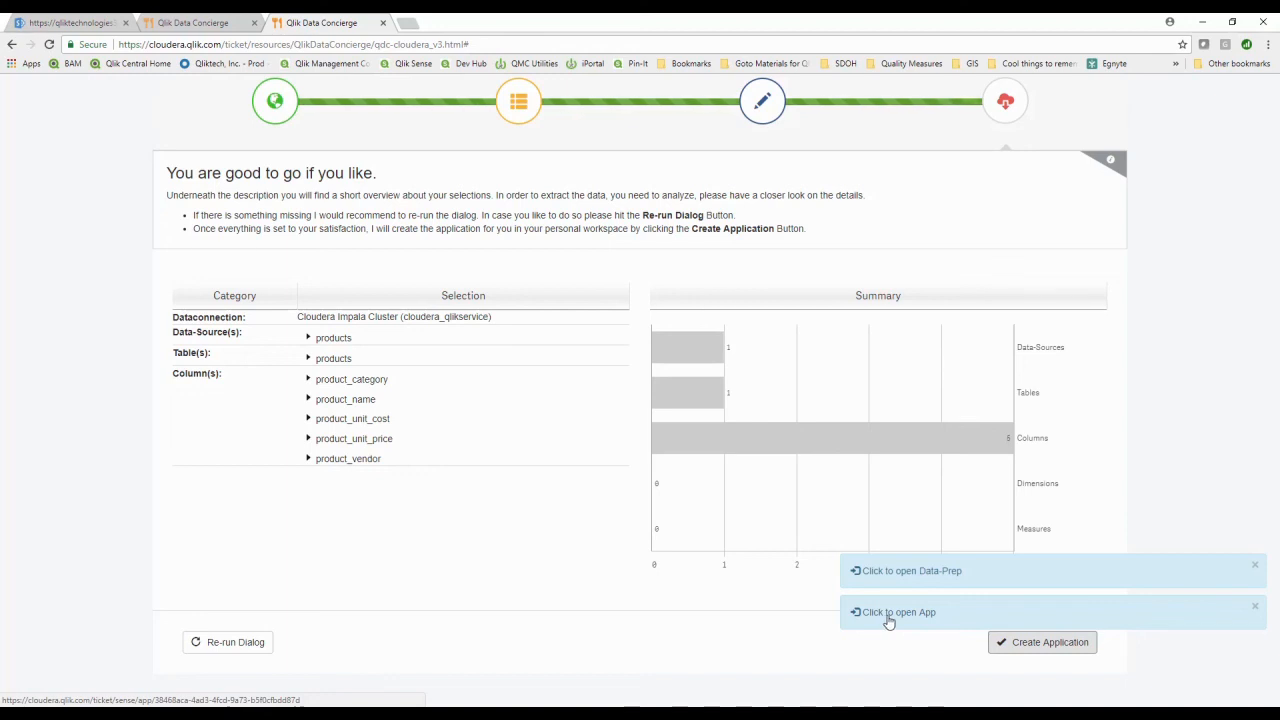
Open the new Cloudera app and start editing a new sheet
{"action": "left_click", "coordinate": [892, 612]}
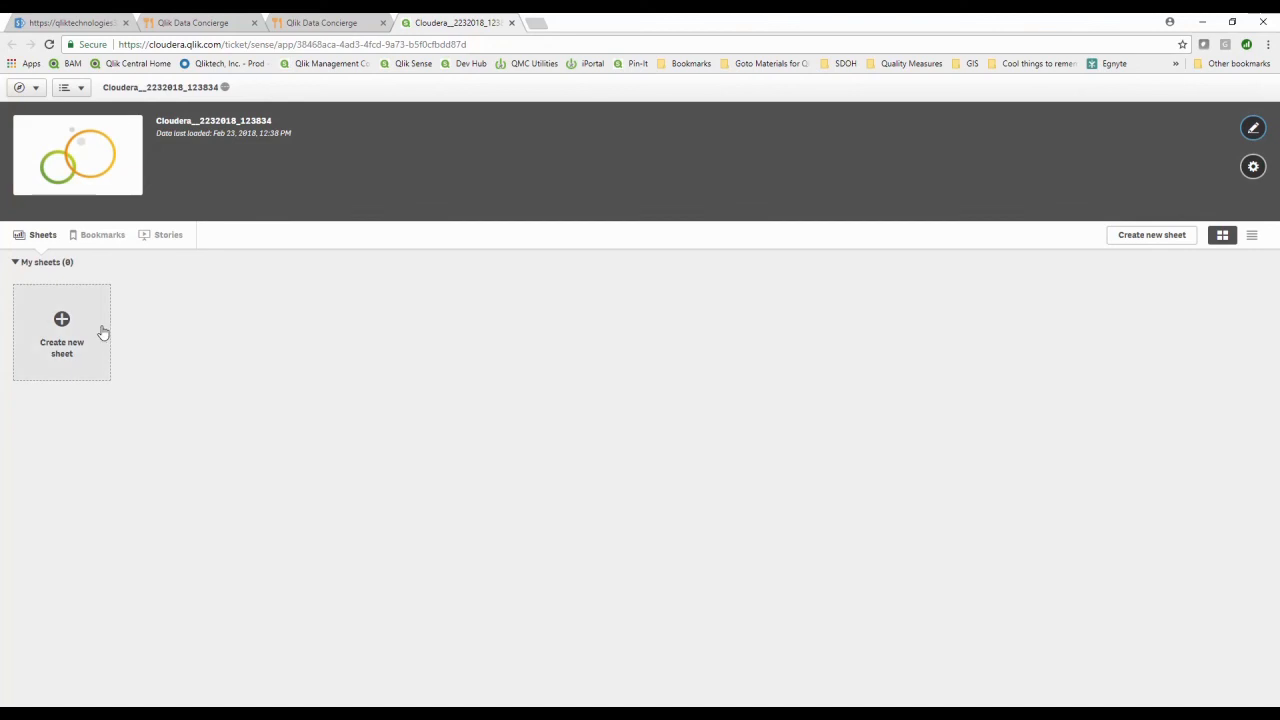
{"action": "left_click", "coordinate": [60, 332]}
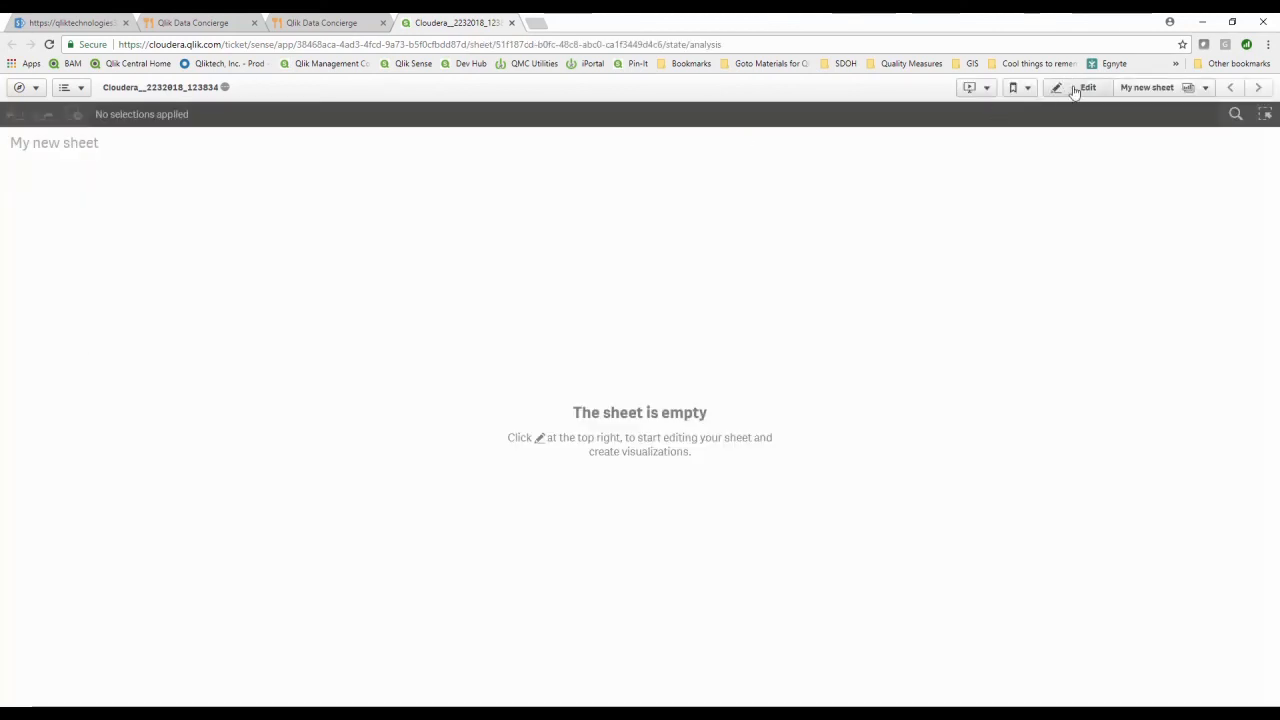
{"action": "left_click", "coordinate": [1086, 88]}
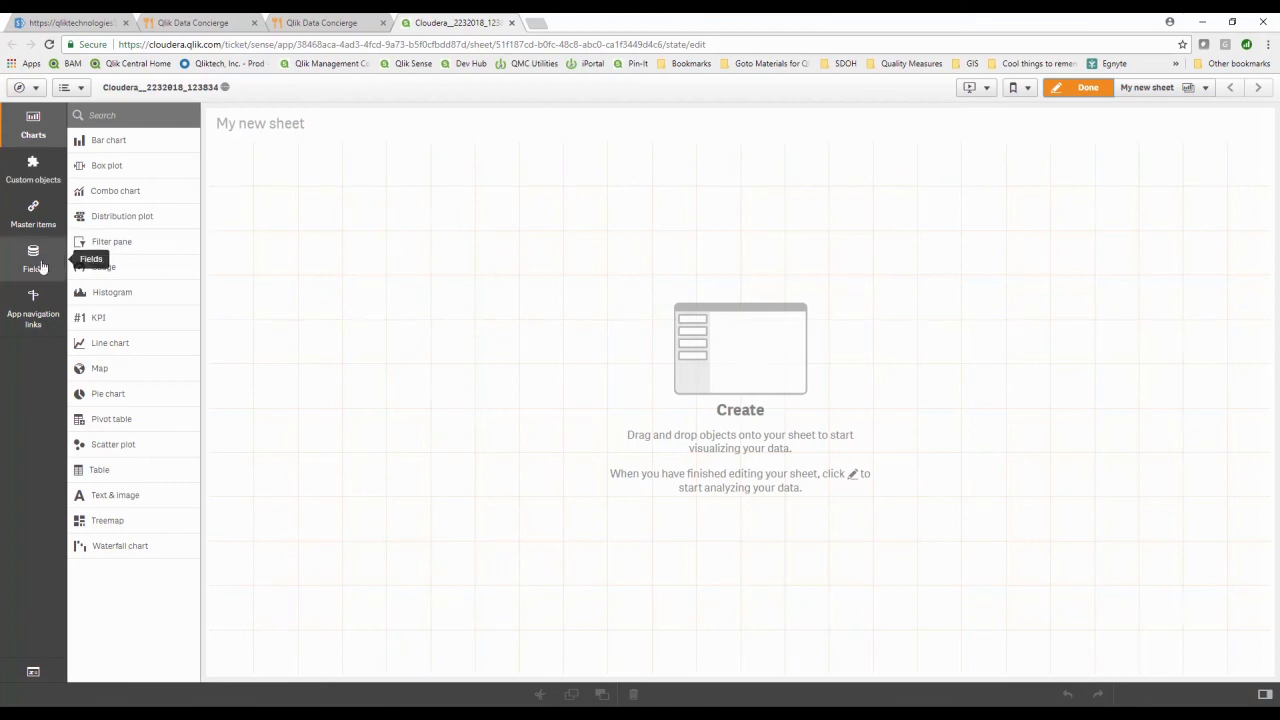
Place product_category, product_name and product_vendor filter panes from the Fields list
{"action": "left_click", "coordinate": [32, 258]}
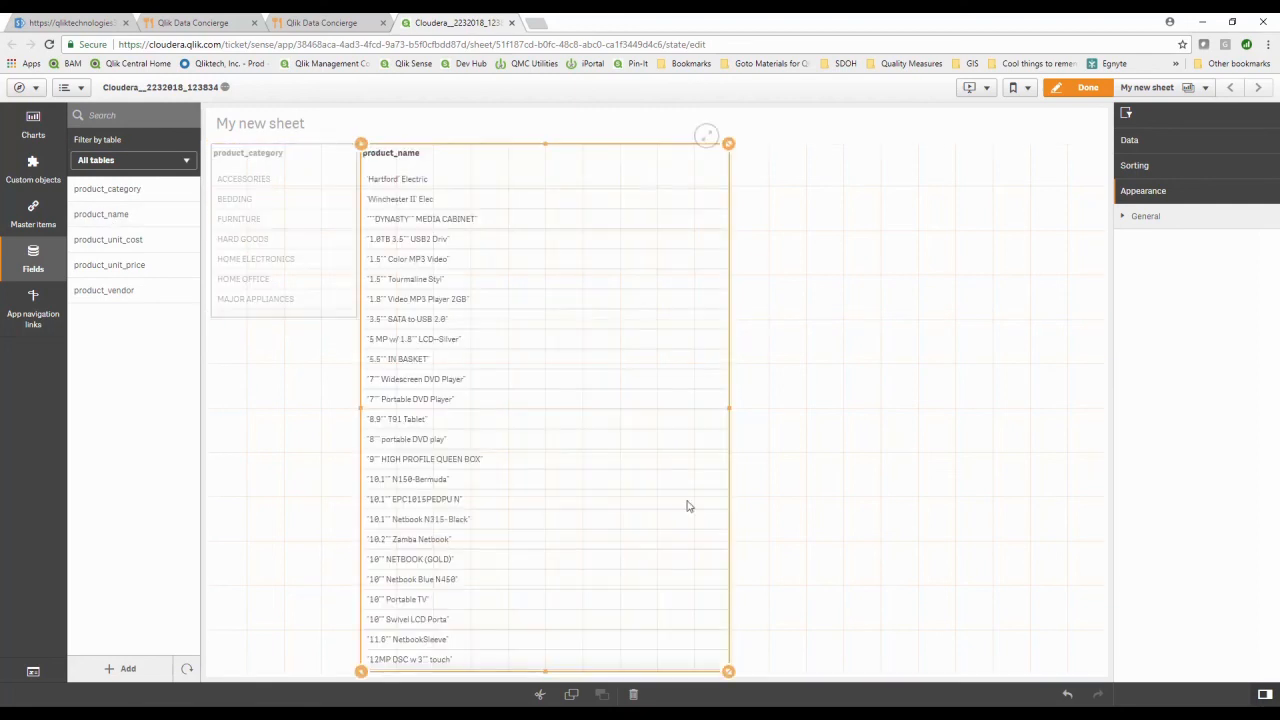
{"action": "left_click_drag", "start_coordinate": [728, 672], "coordinate": [616, 318]}
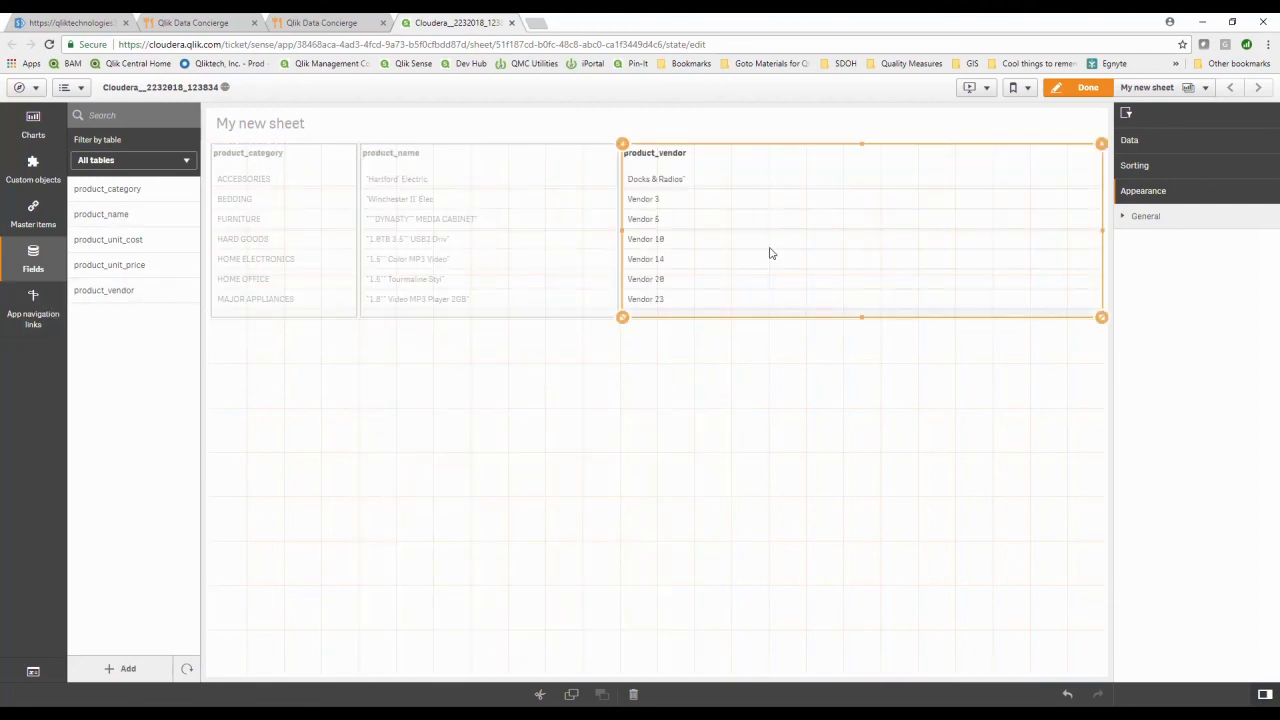
{"action": "left_click", "coordinate": [32, 120]}
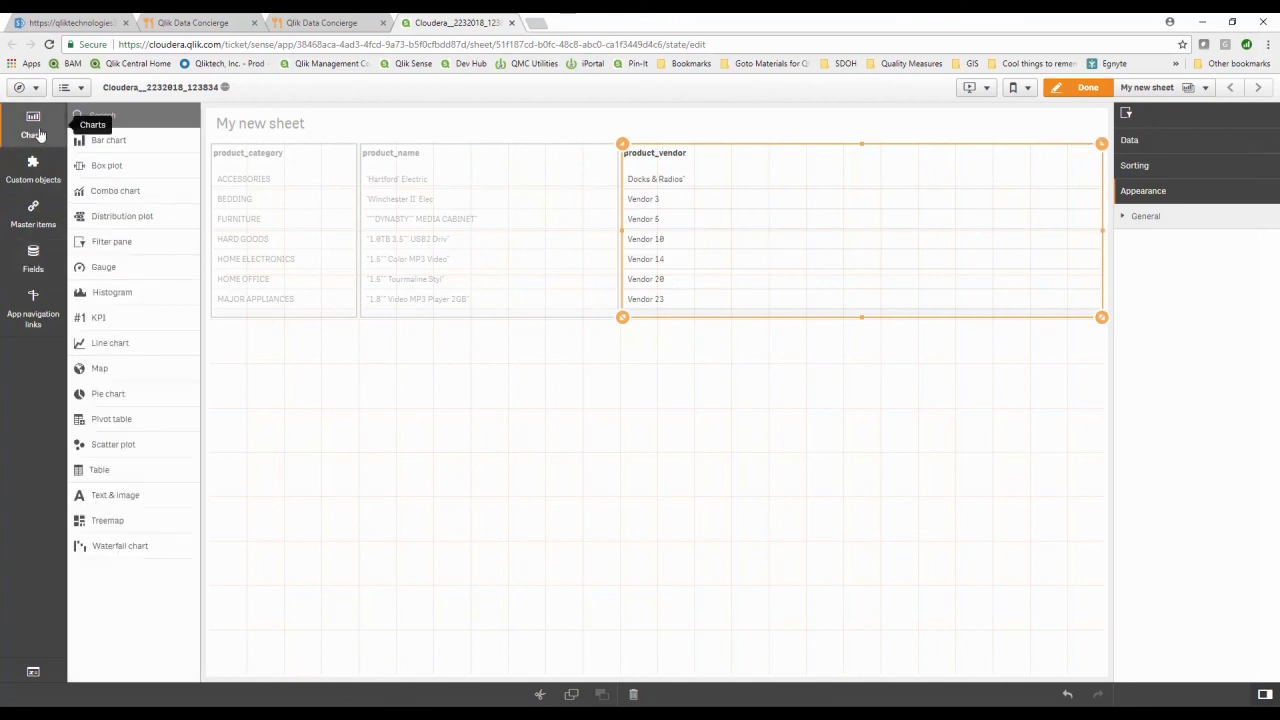
{"action": "mouse_move", "coordinate": [108, 140]}
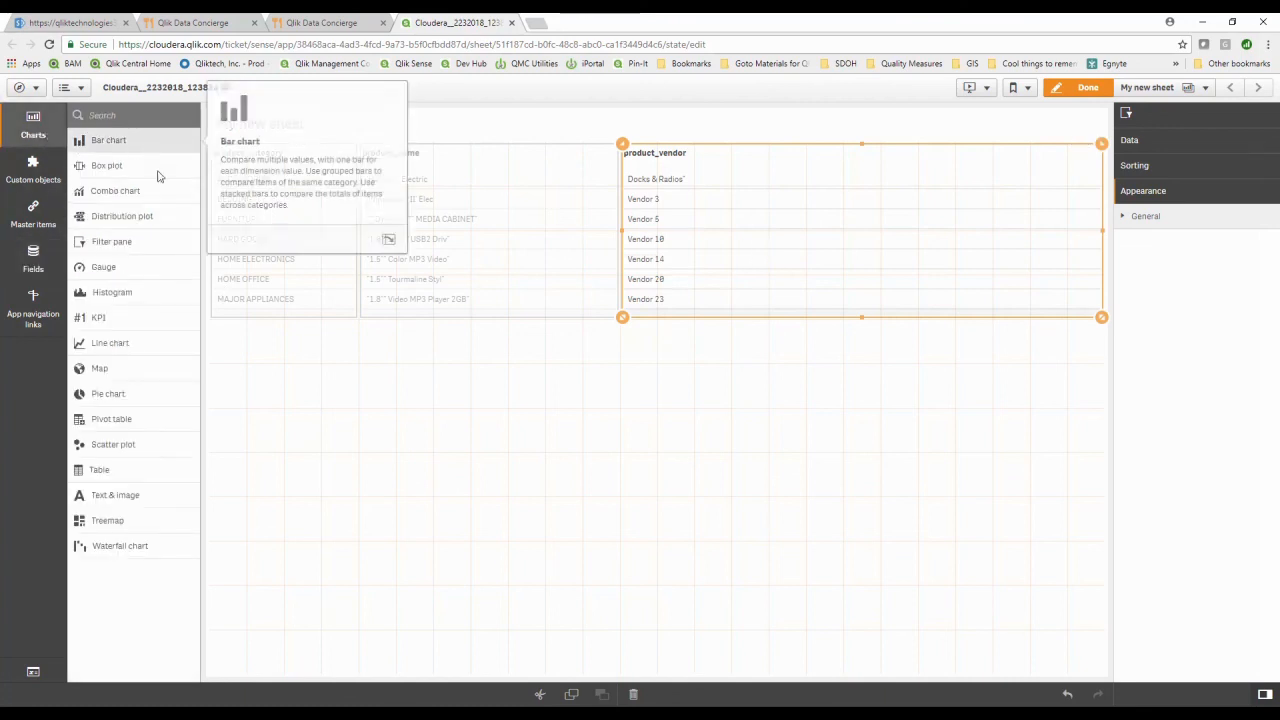
{"action": "mouse_move", "coordinate": [372, 492]}
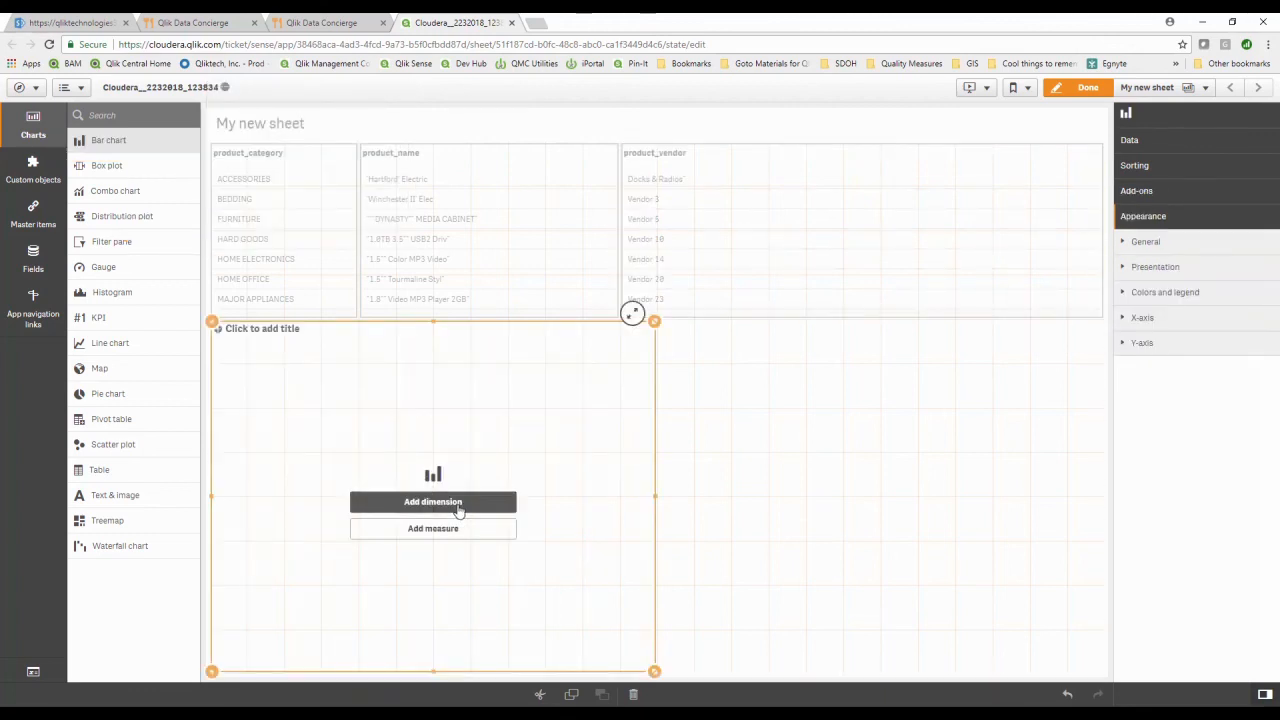
Give the bar chart product_category as dimension and Count(product_name) as measure
{"action": "left_click", "coordinate": [432, 500]}
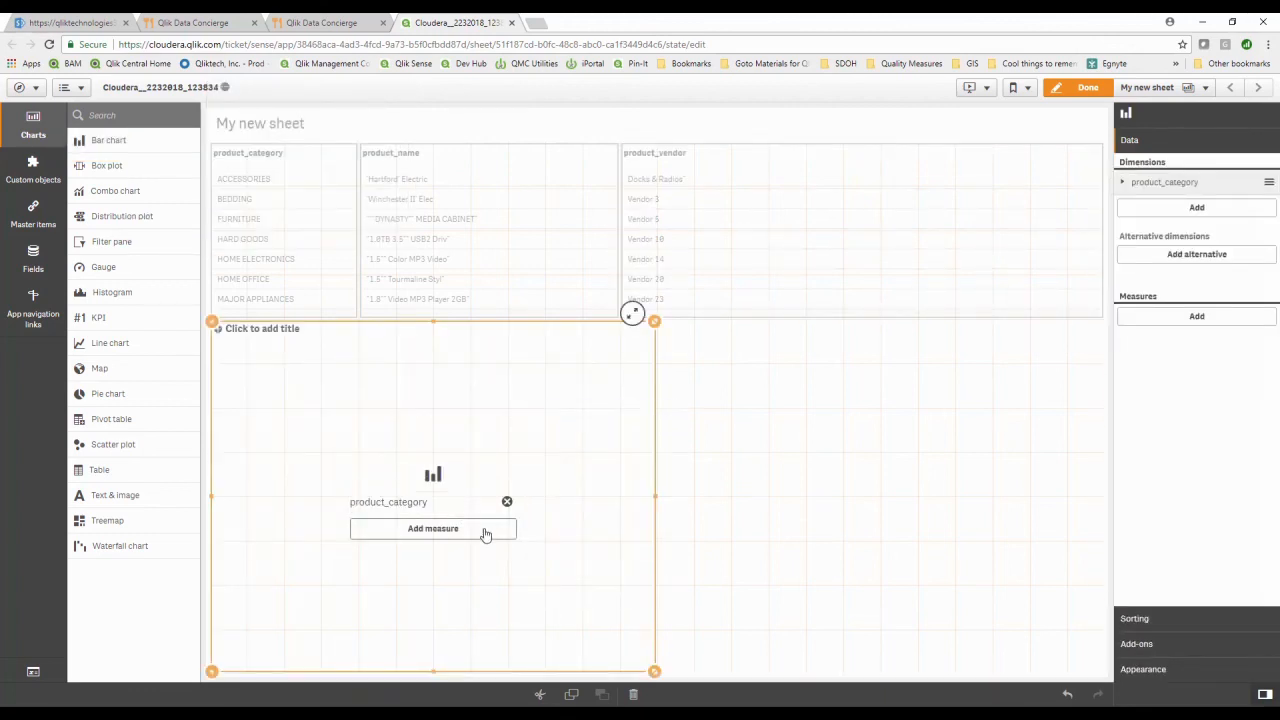
{"action": "left_click", "coordinate": [432, 528]}
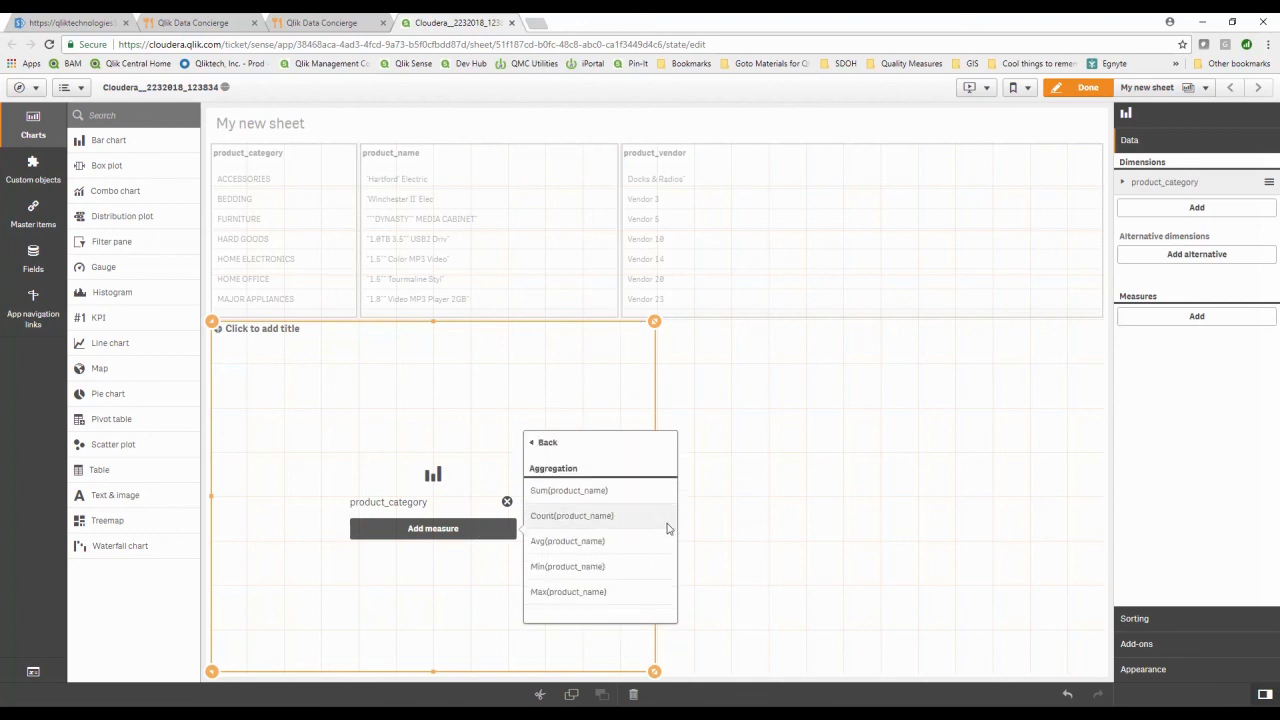
{"action": "mouse_move", "coordinate": [636, 528]}
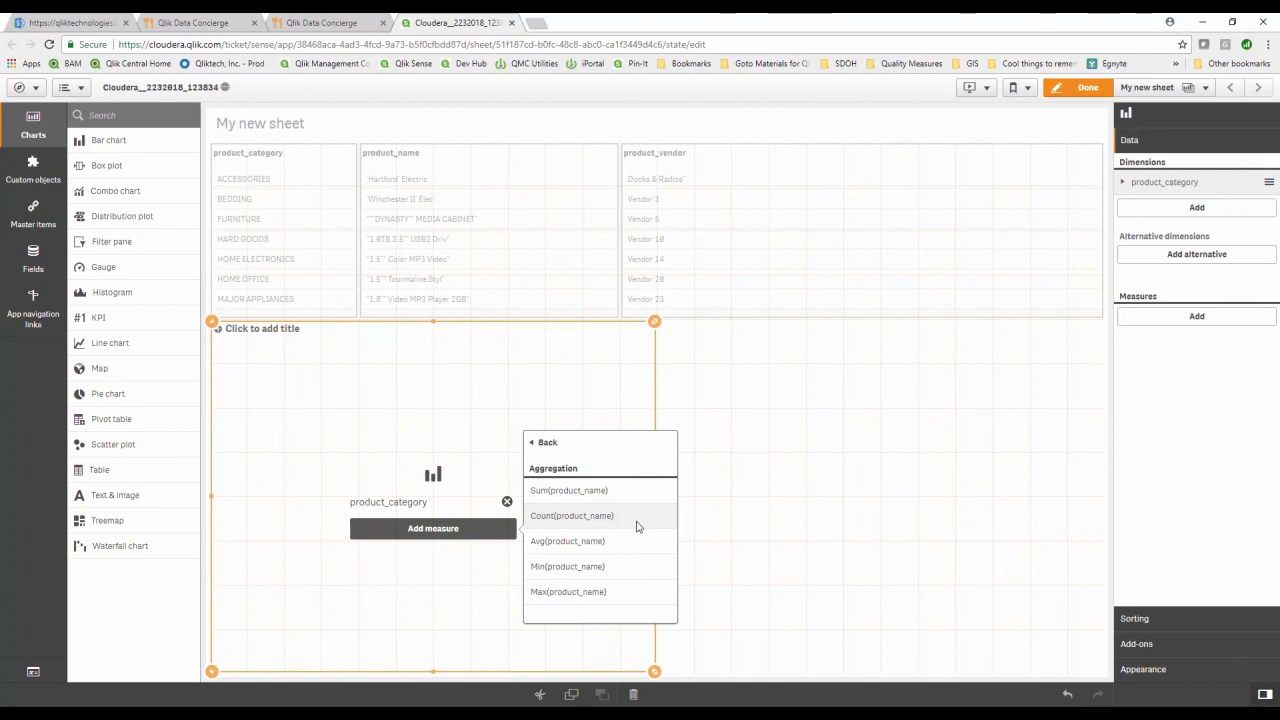
{"action": "left_click", "coordinate": [572, 516]}
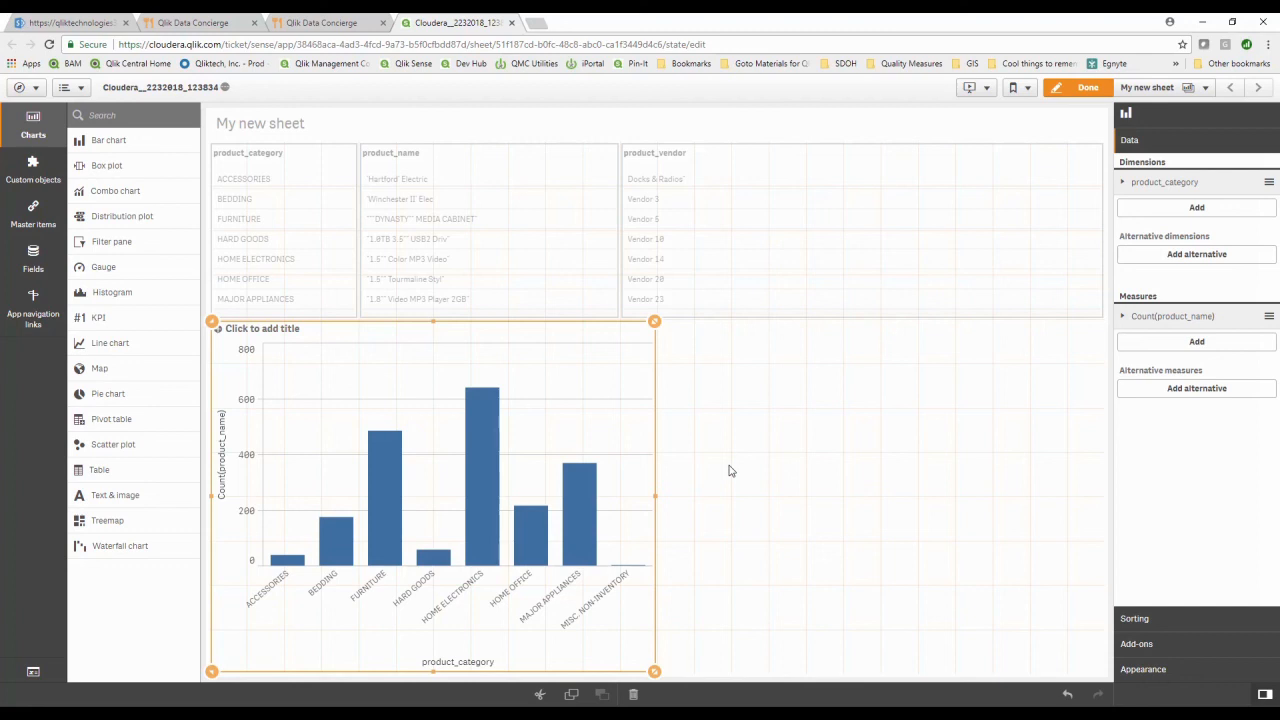
{"action": "mouse_move", "coordinate": [784, 486]}
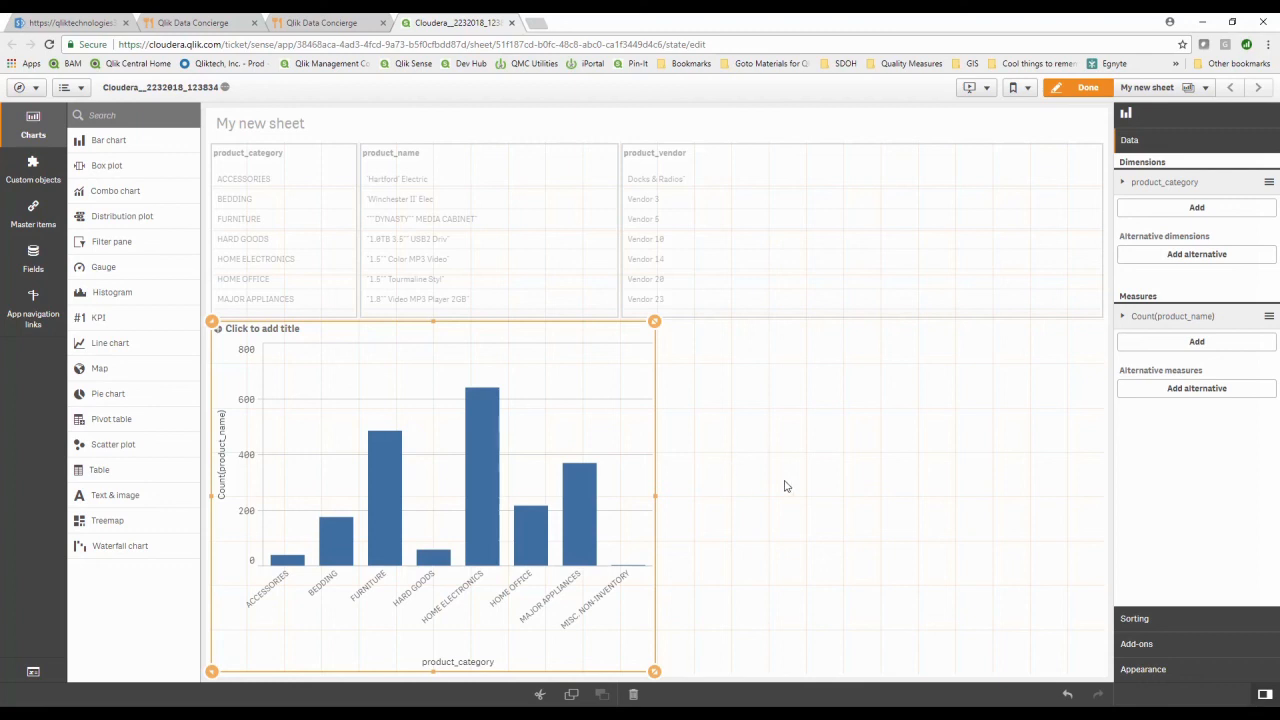
{"action": "mouse_move", "coordinate": [838, 480]}
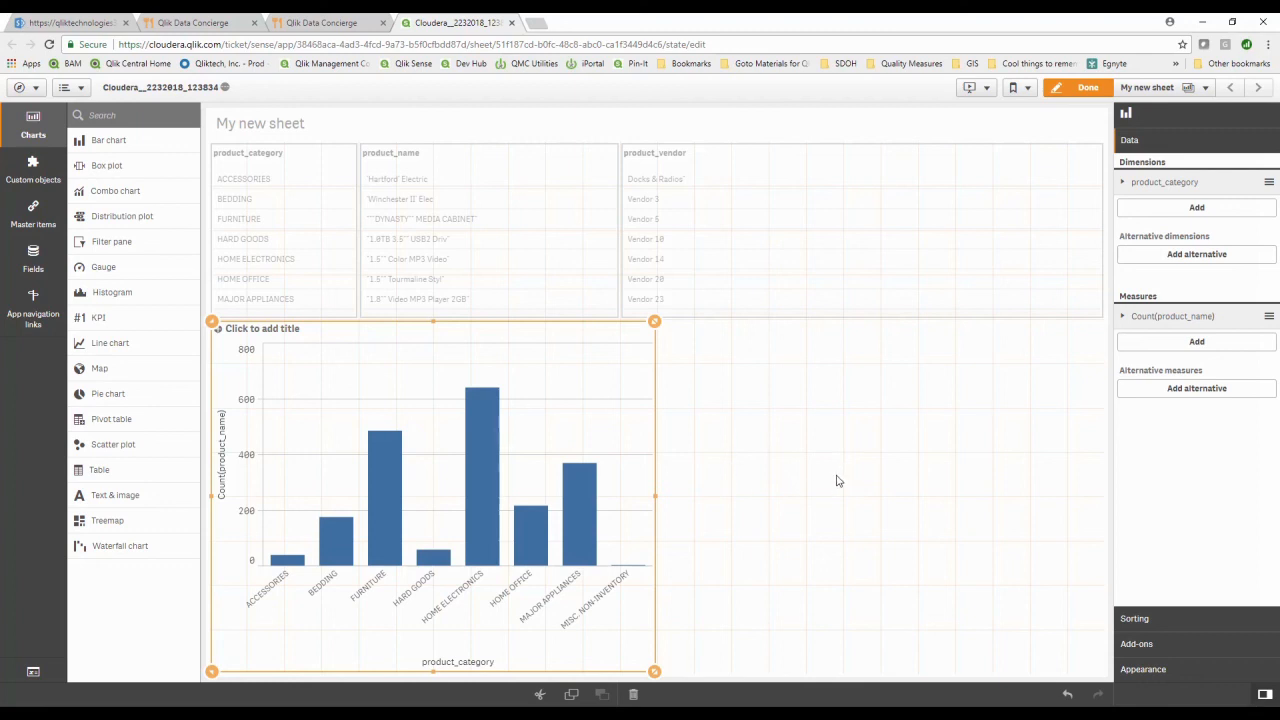